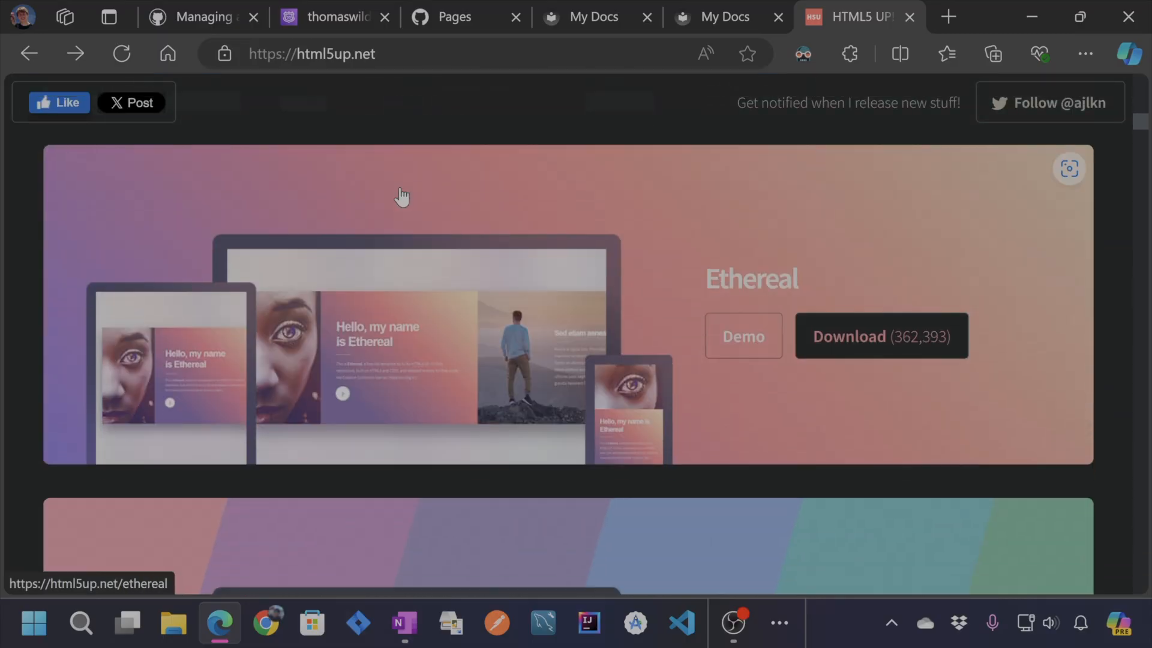
Step: Browse down the HTML5 UP template gallery to reach the Editorial template
left_click(382, 54)
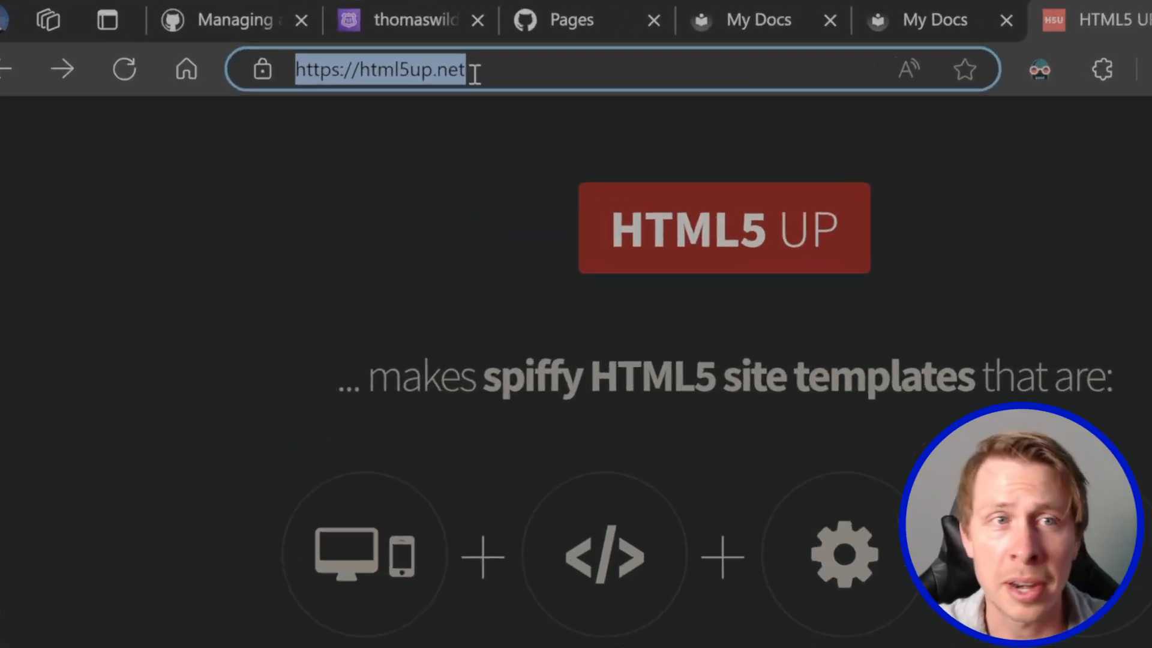
left_click(382, 70)
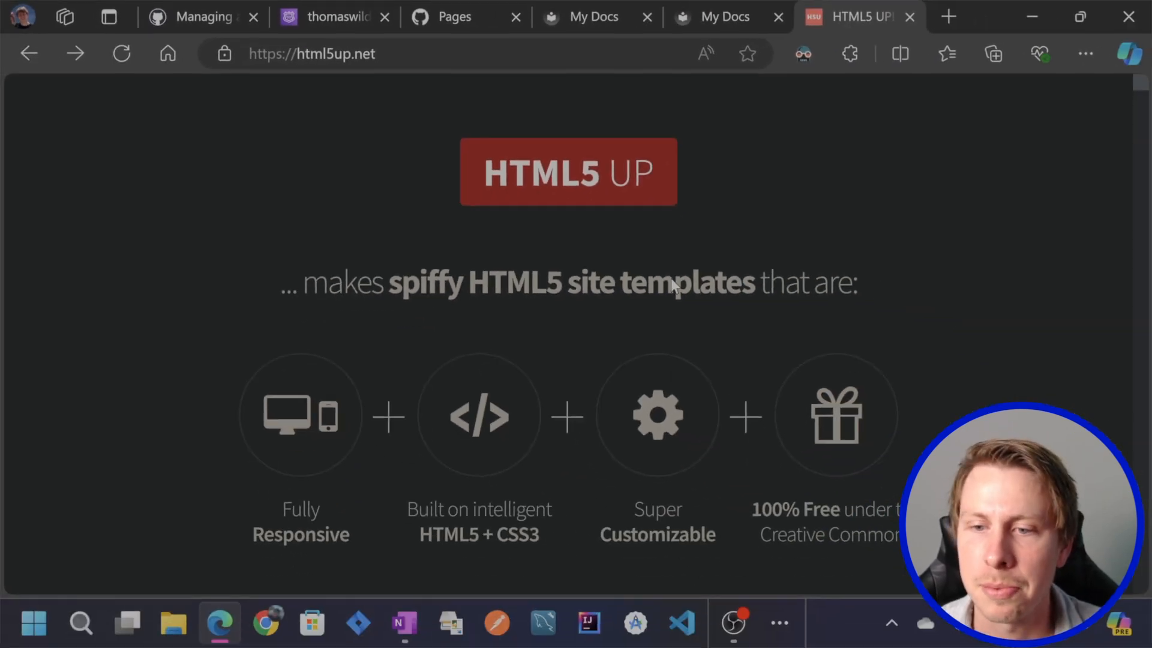
scroll("down", 3)
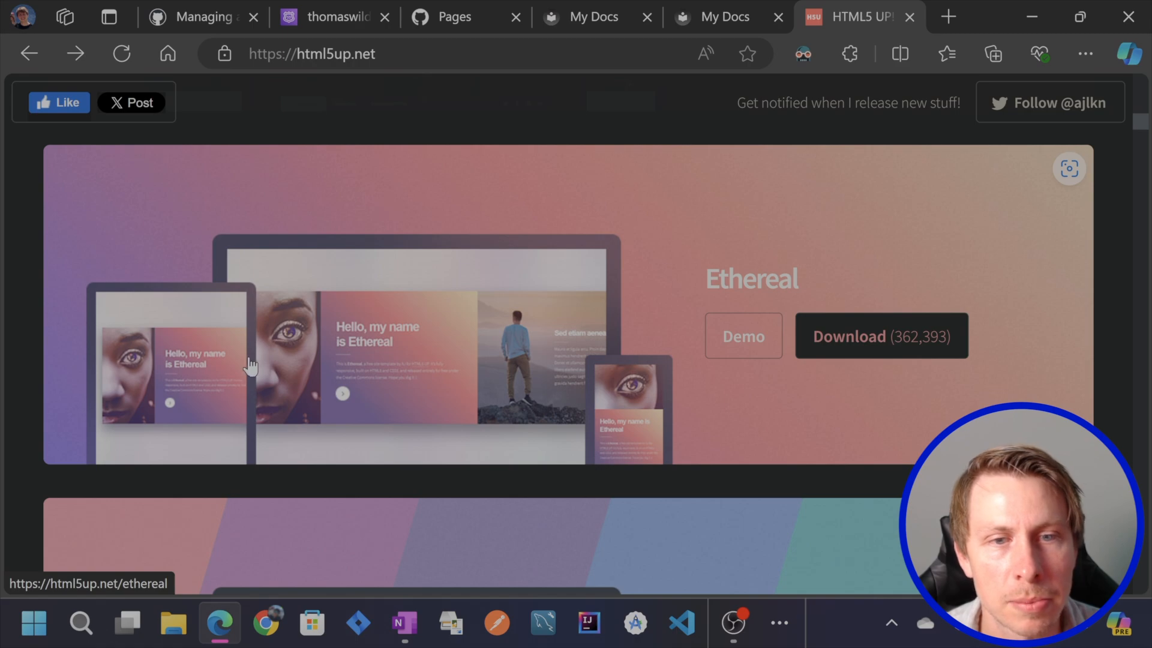
scroll("down", 3)
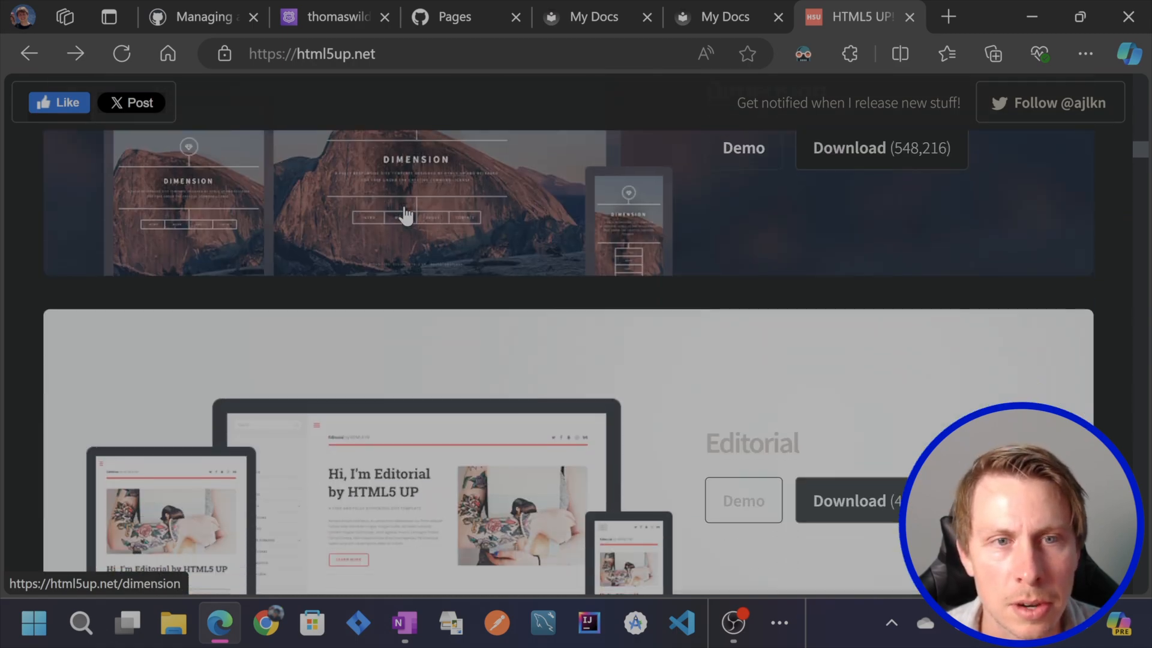
scroll("down", 3)
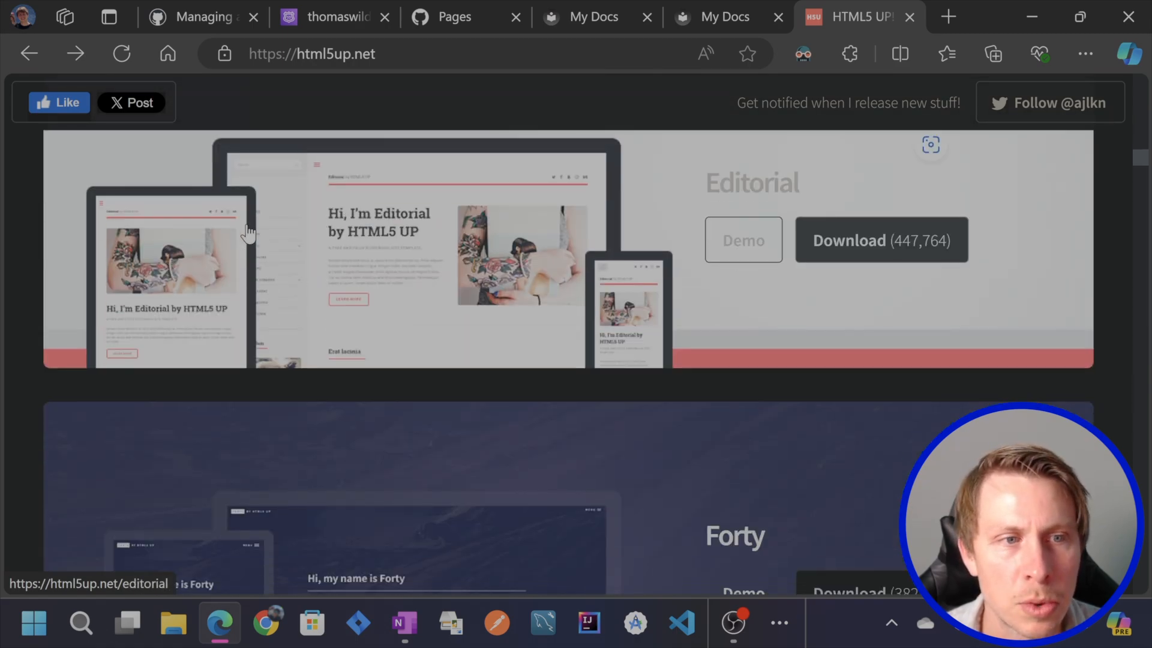
scroll("down", 3)
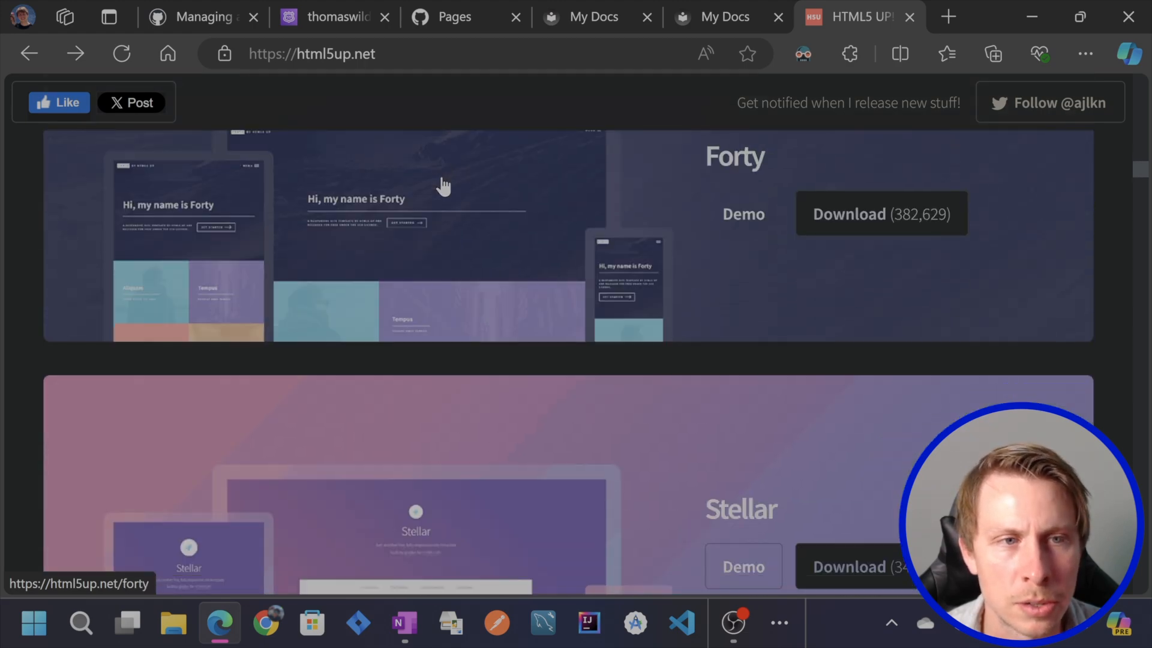
scroll("down", 3)
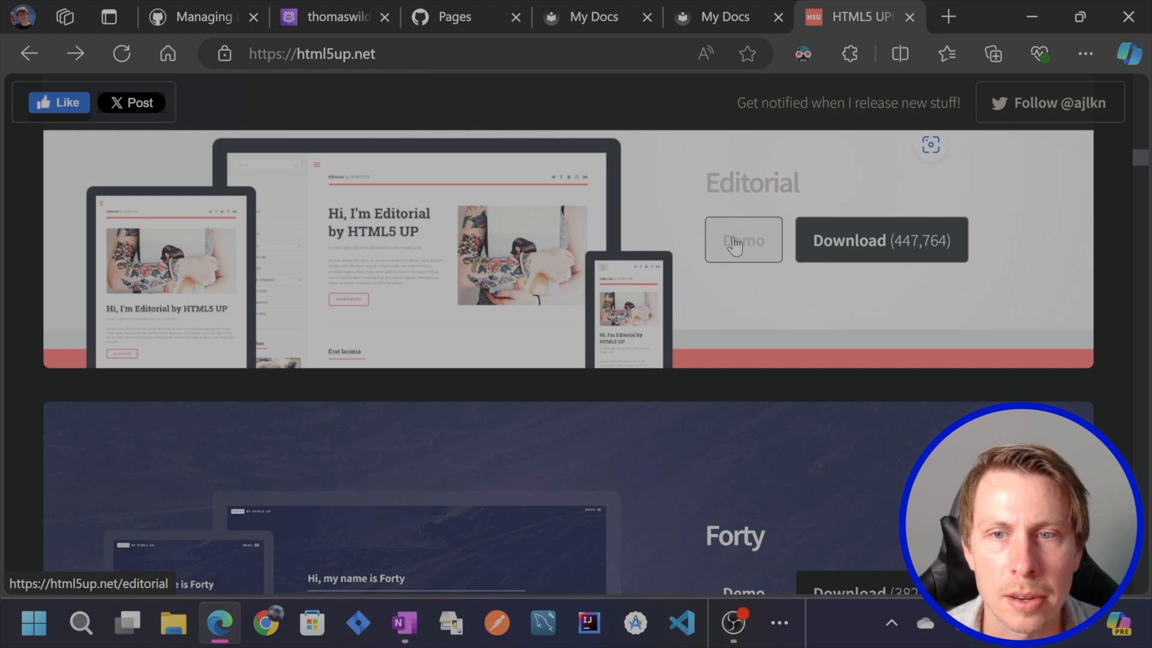
Step: View the Editorial demo and its Generic page via the sidebar menu
left_click(742, 240)
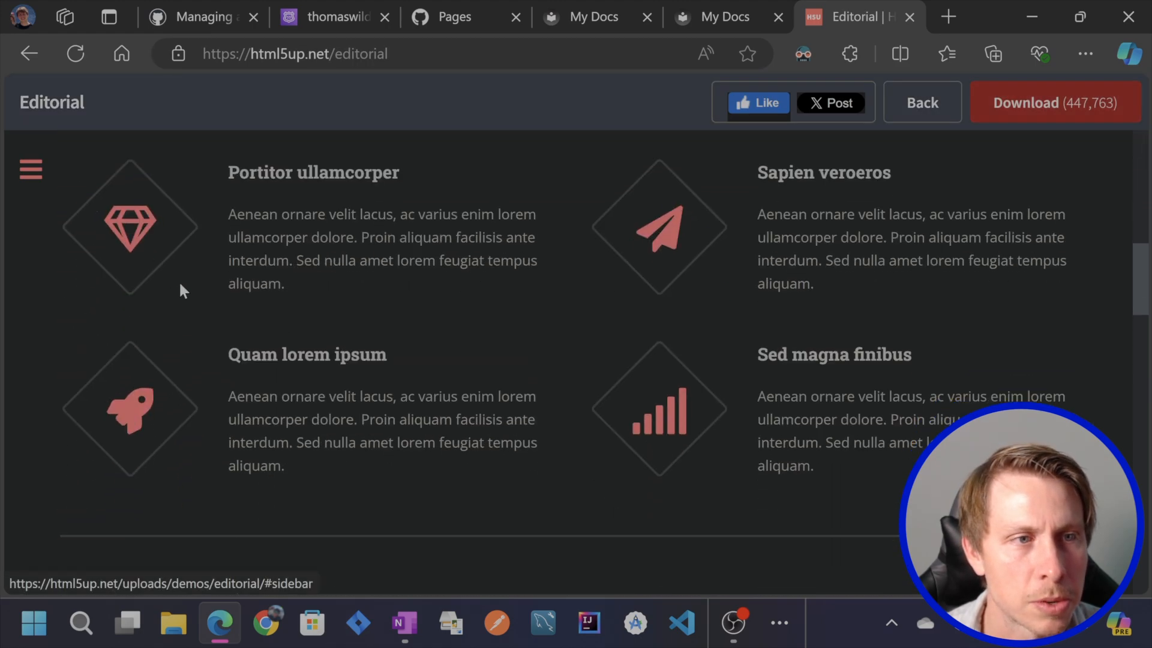
scroll("down", 3)
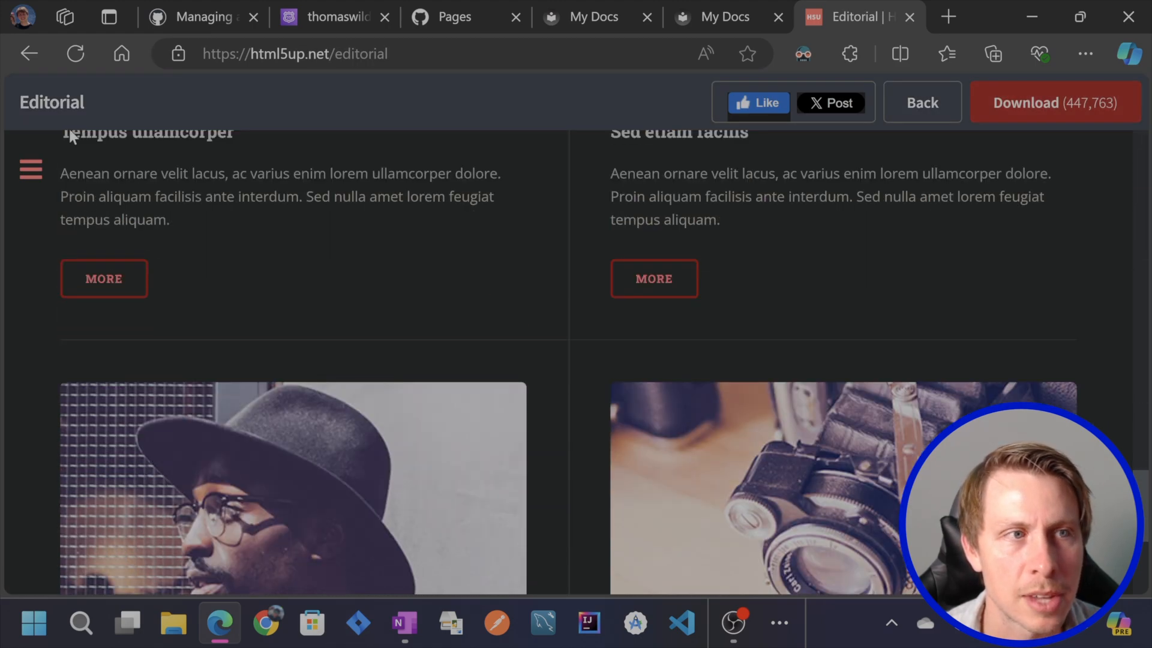
scroll("down", 3)
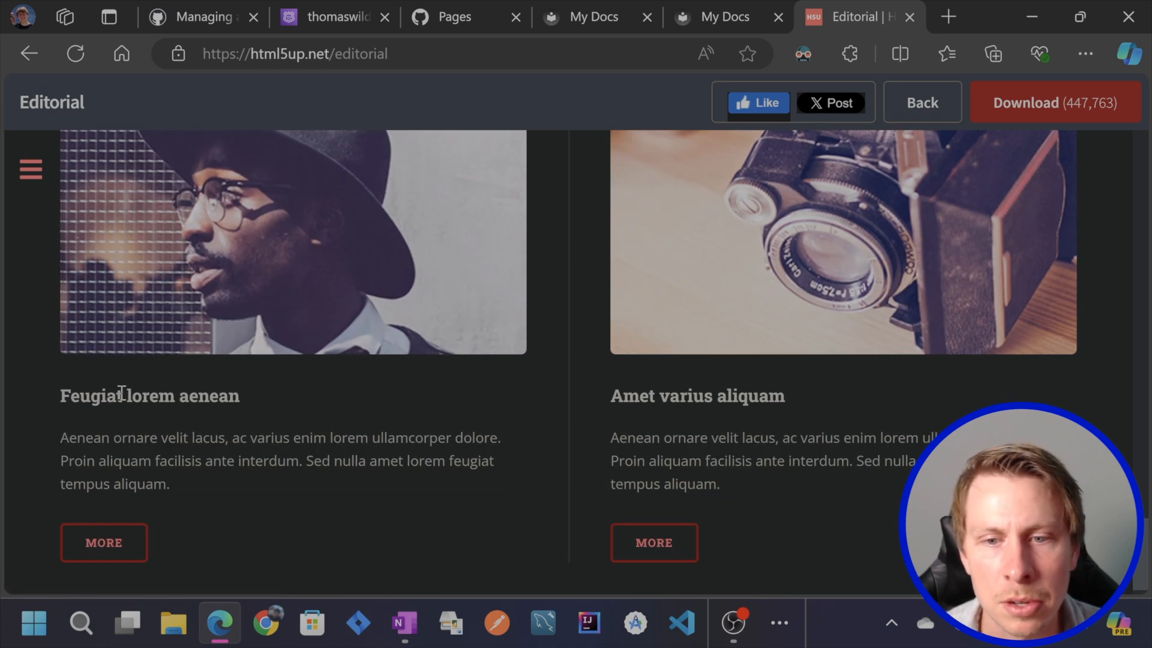
left_click(32, 169)
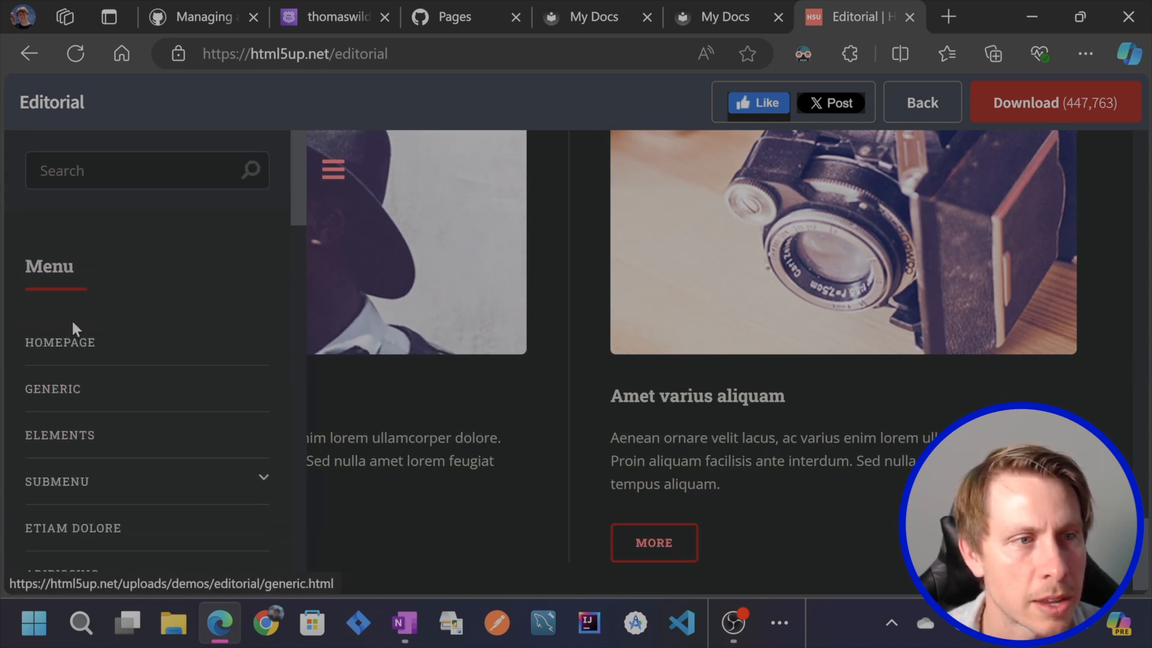
left_click(52, 387)
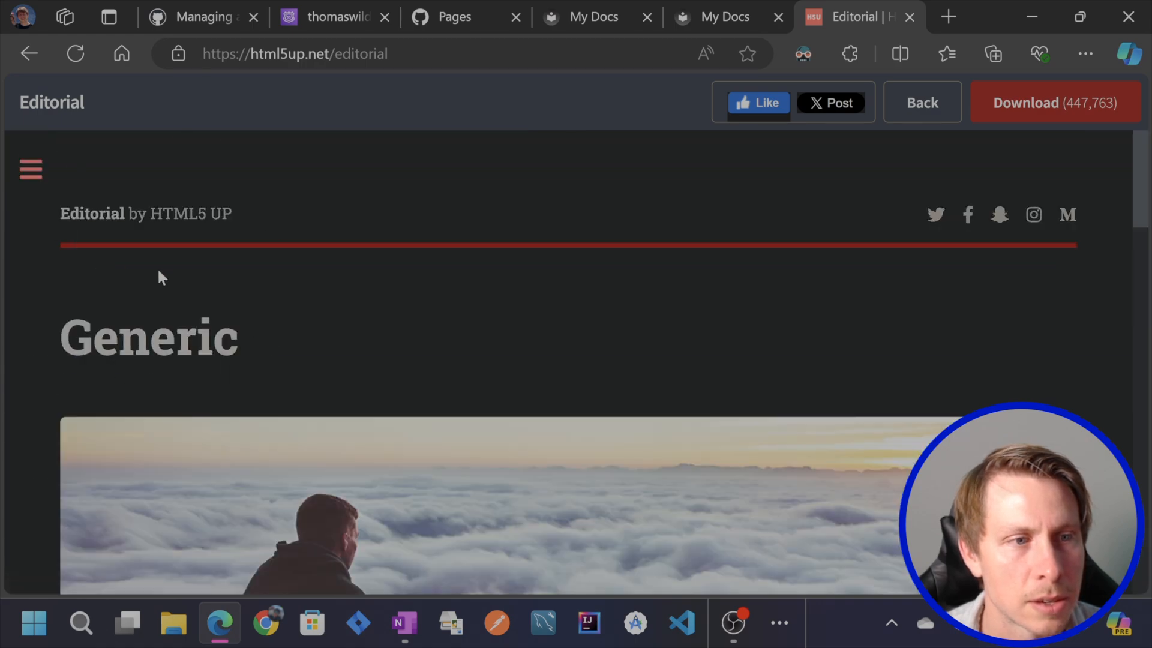
scroll("down", 3)
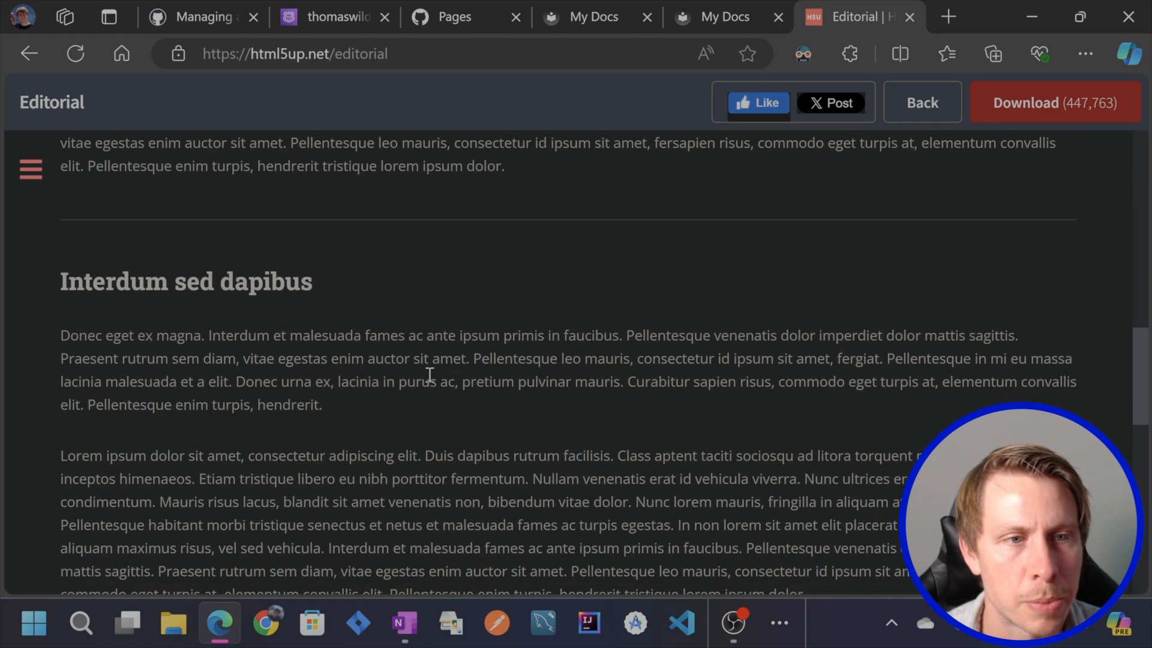
scroll("down", 3)
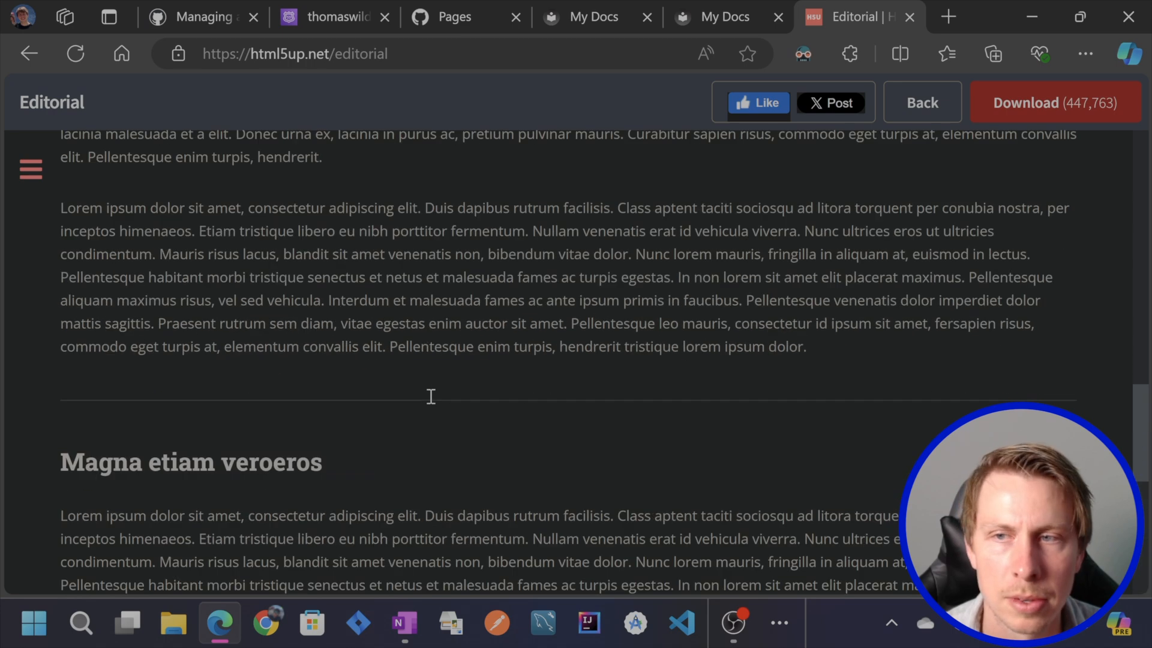
scroll("up", 3)
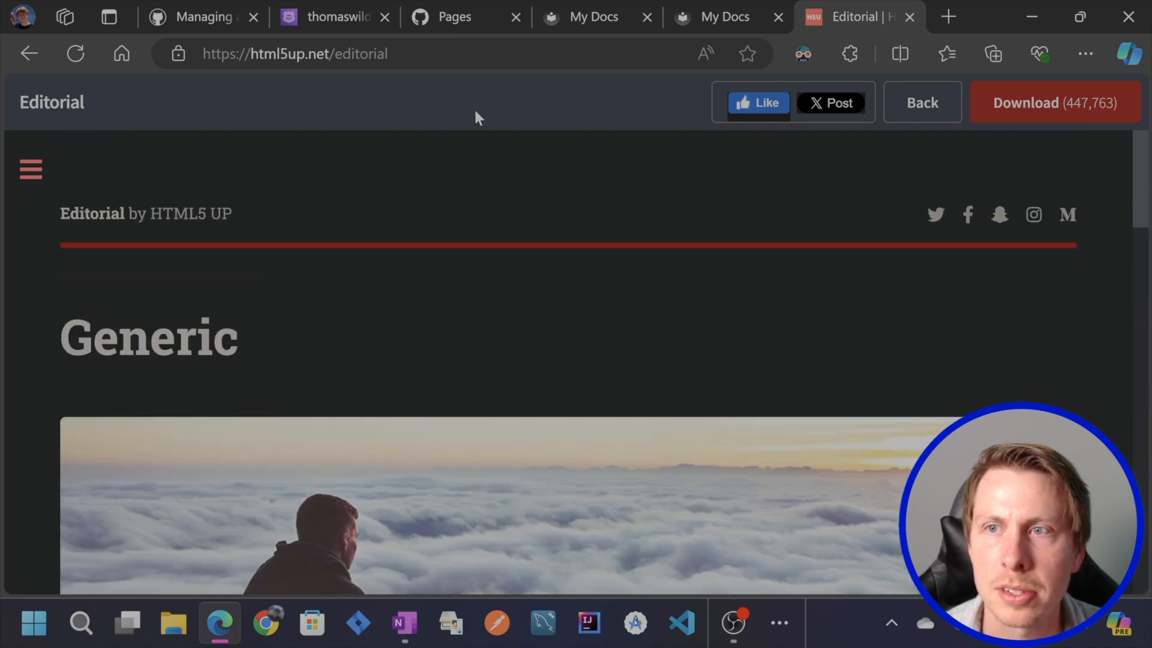
mouse_move(32, 169)
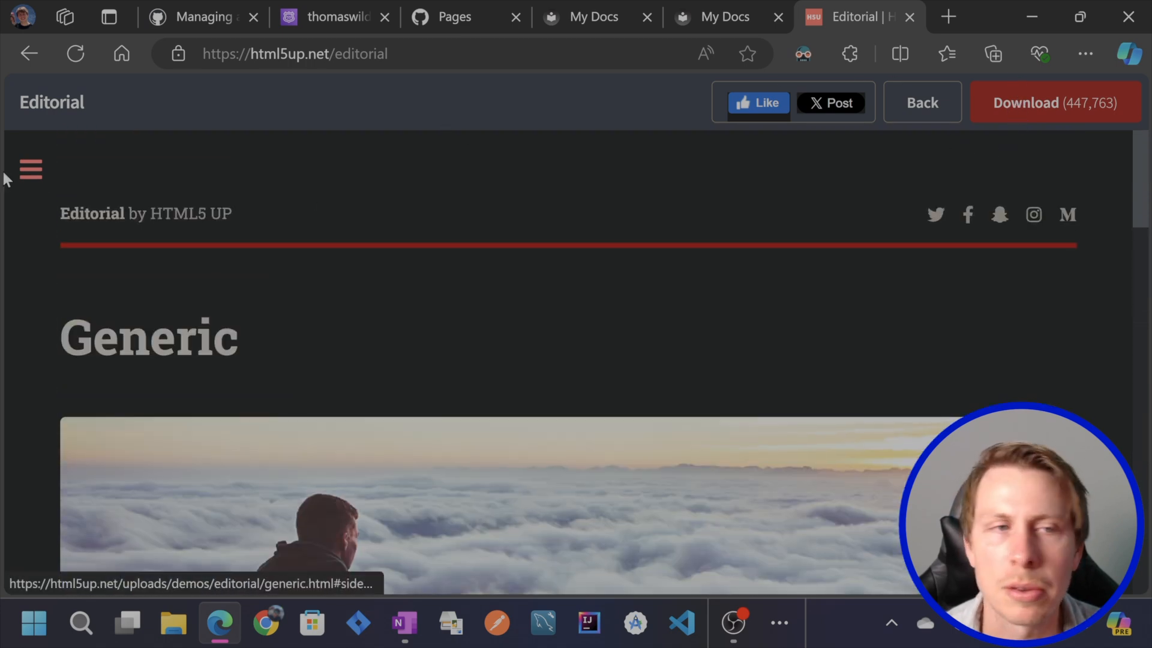
scroll("down", 3)
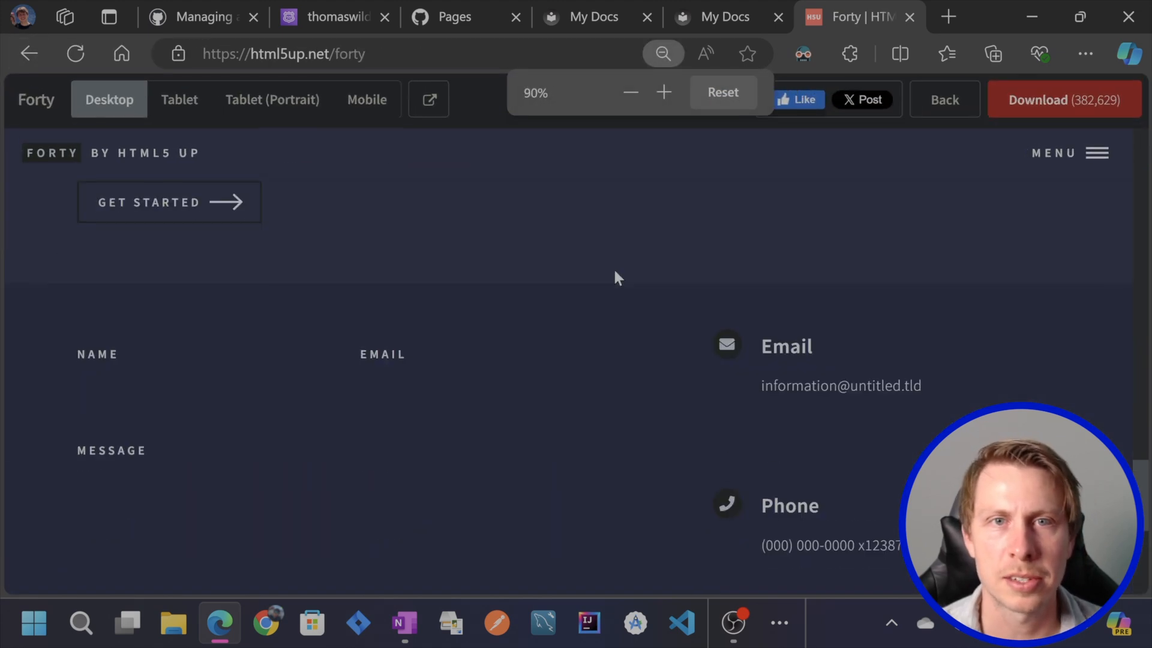
Step: Download the Forty template as html5up-forty.zip and show it in Edge's downloads list
left_click(662, 92)
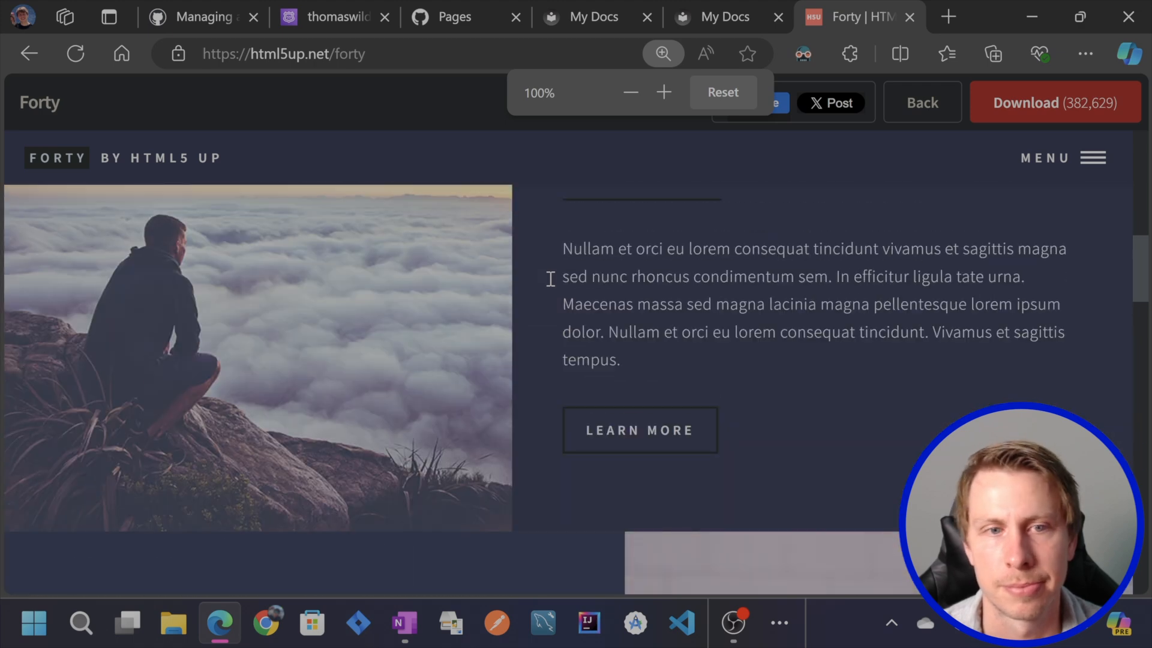
left_click(1053, 102)
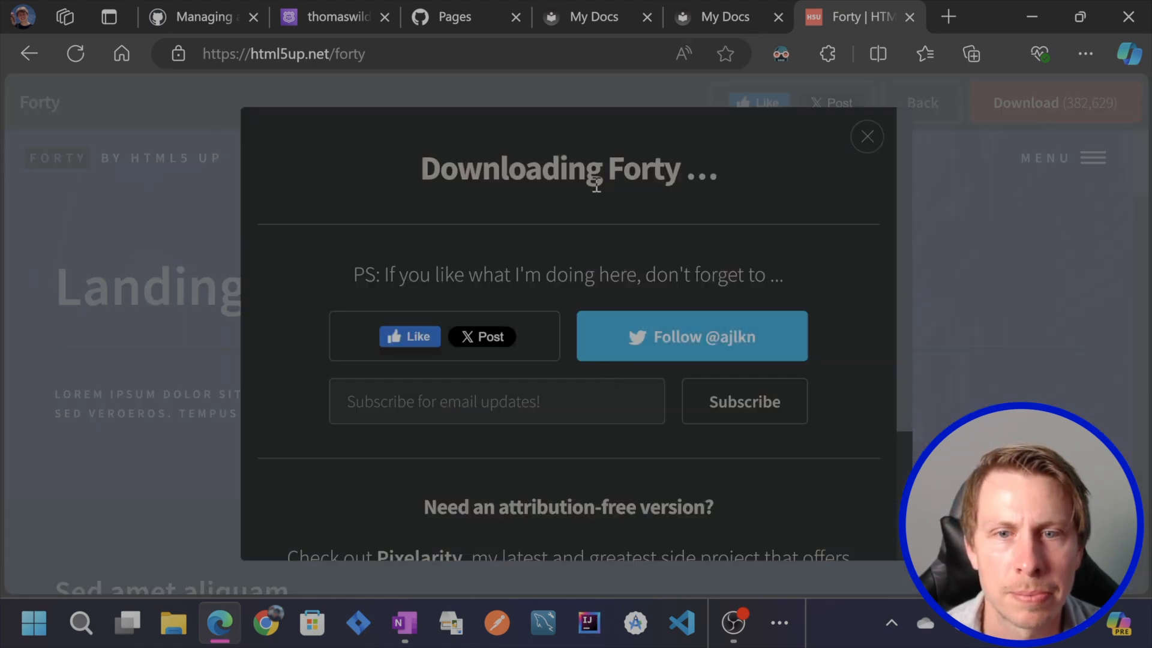
left_click(993, 54)
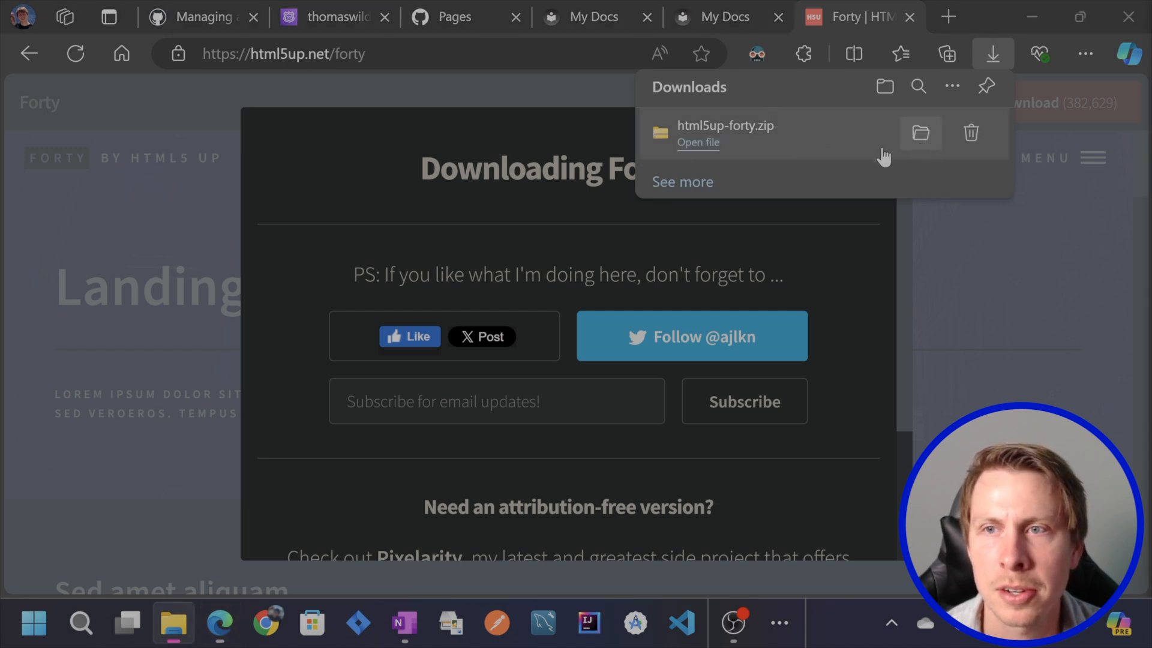
Step: Reveal the zip in its folder and browse the extracted html5up-forty files, including index.html
left_click(920, 133)
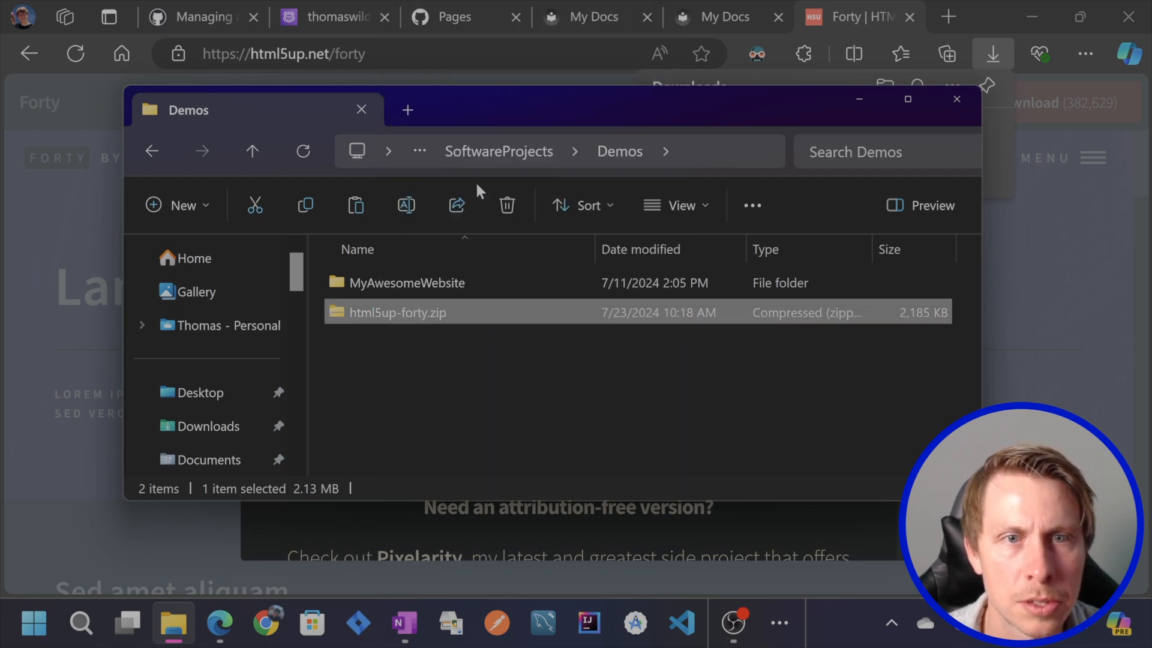
double_click(397, 312)
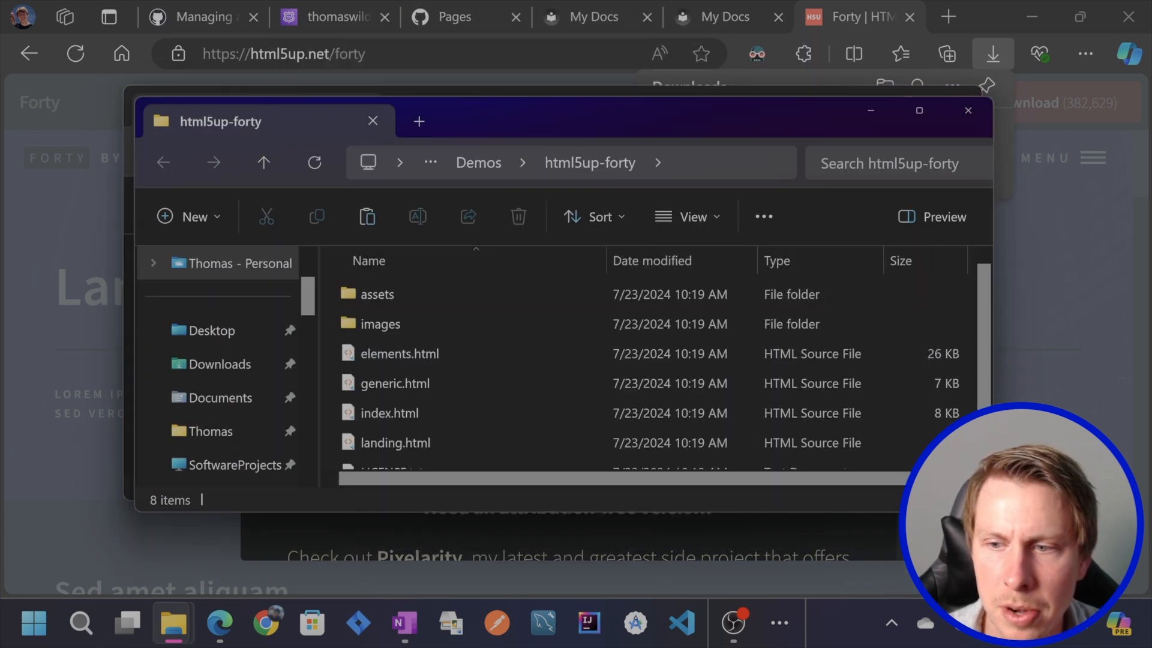
scroll("down", 3)
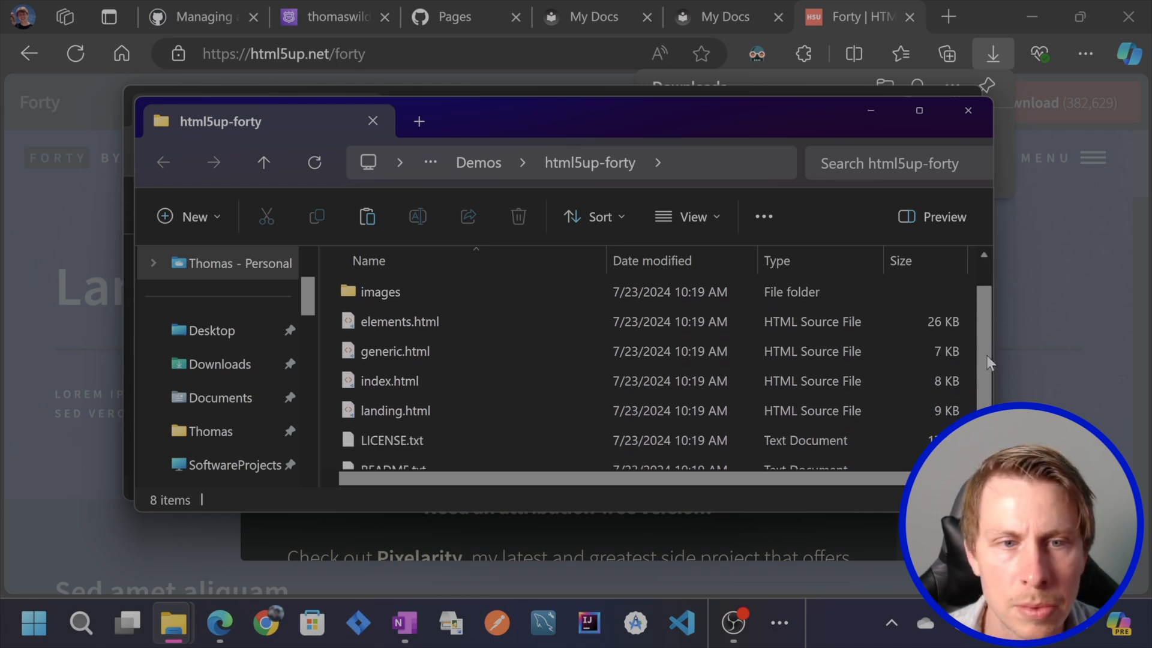
scroll("up", 3)
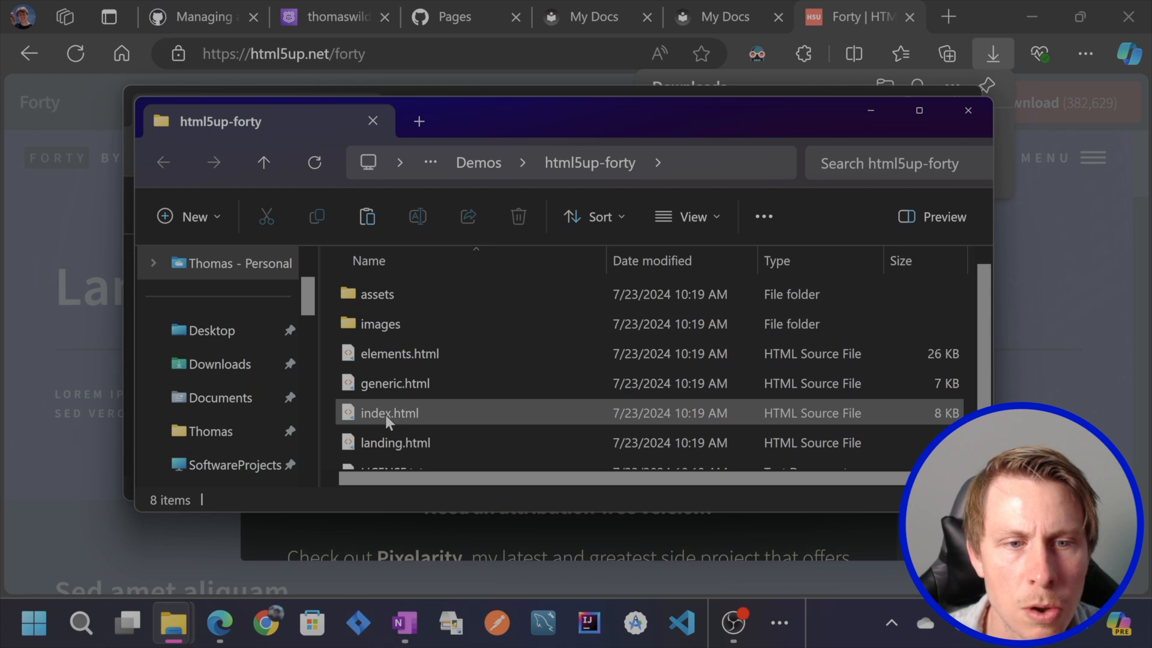
right_click(388, 411)
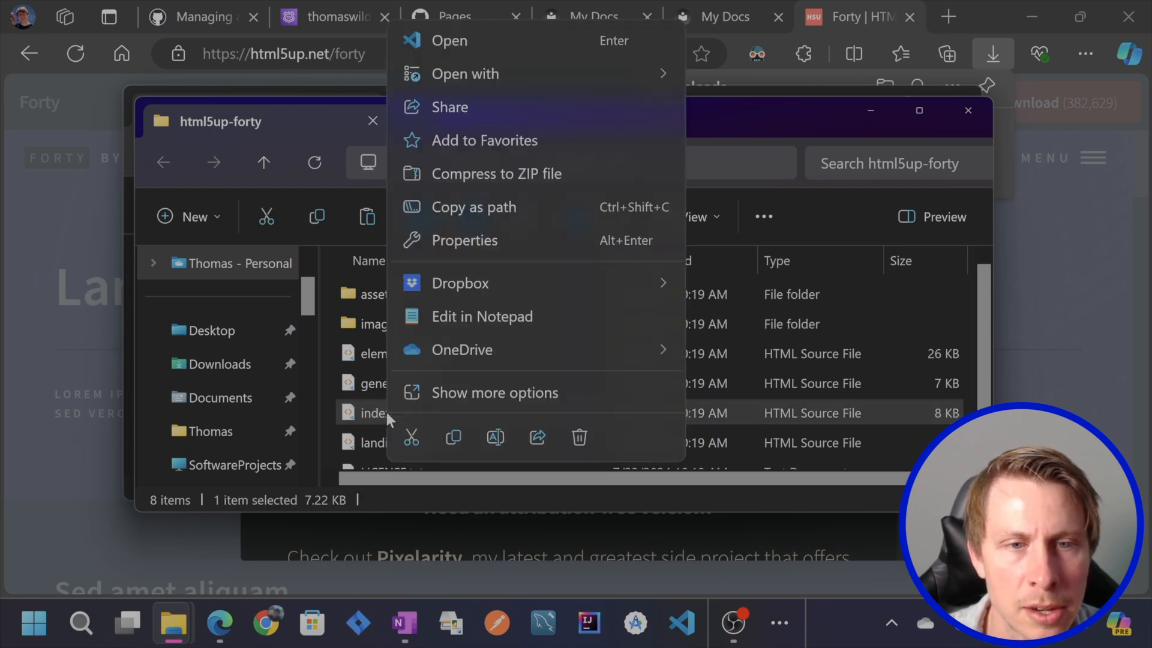
mouse_move(499, 73)
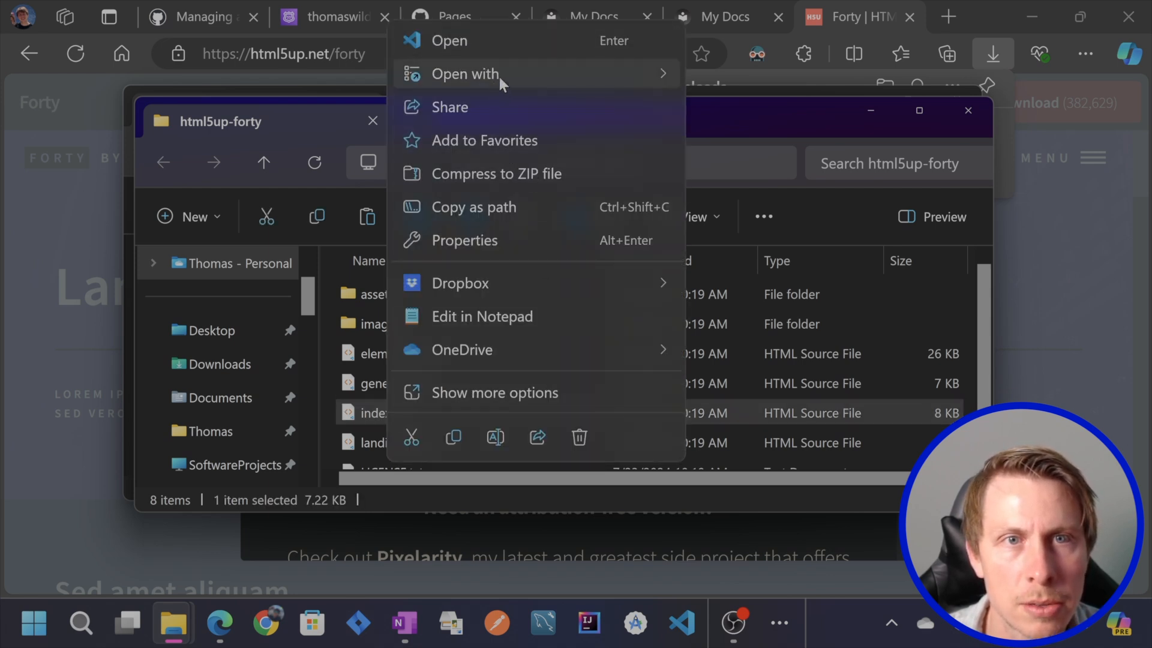
left_click(463, 74)
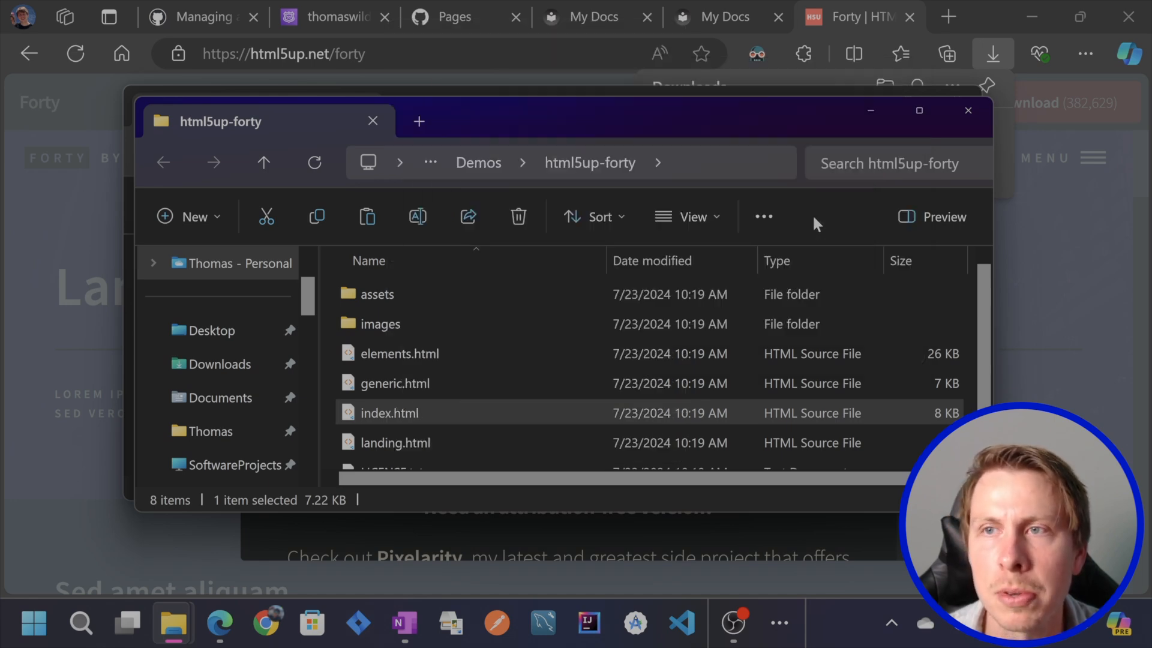
double_click(389, 412)
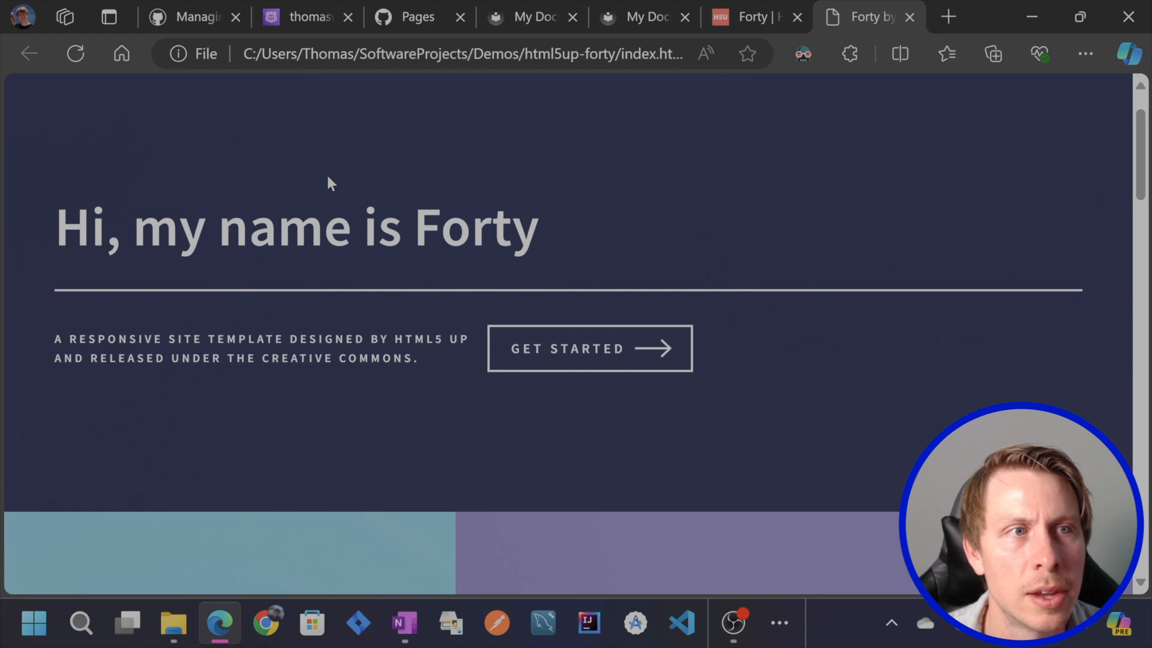
scroll("down", 3)
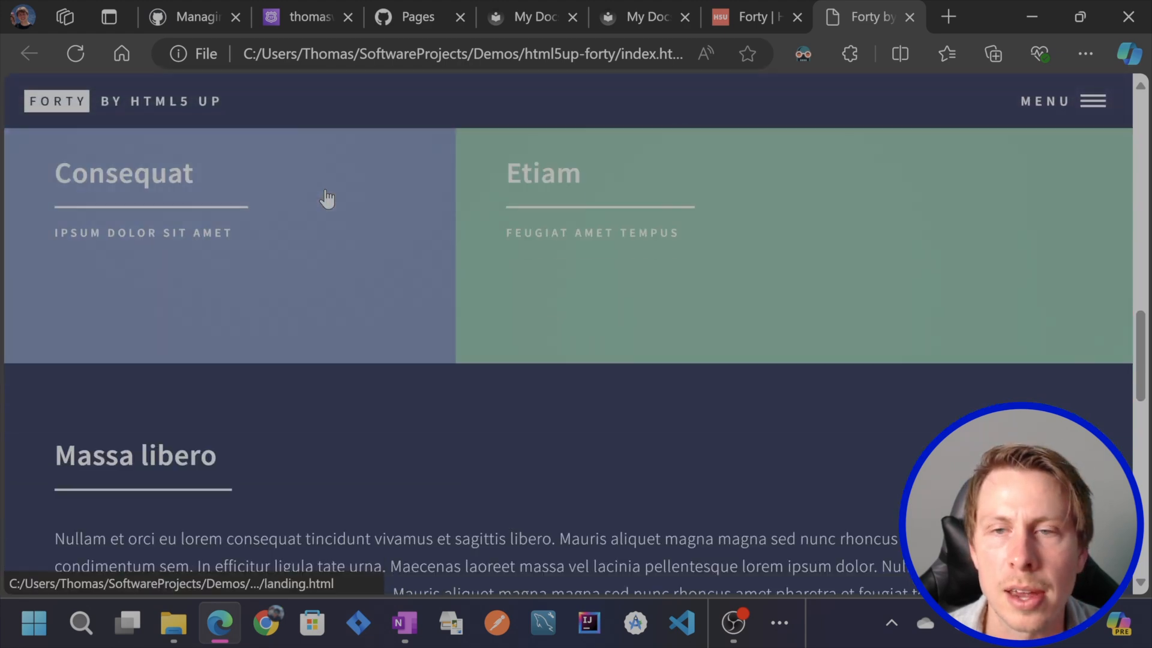
scroll("down", 3)
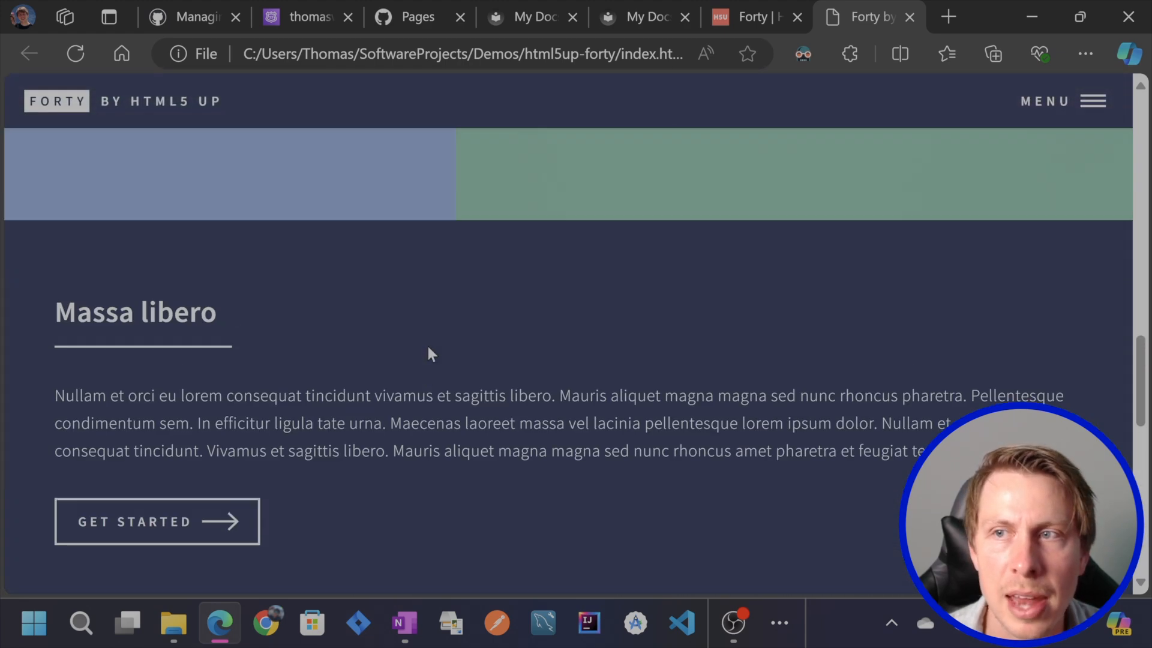
left_click(1060, 101)
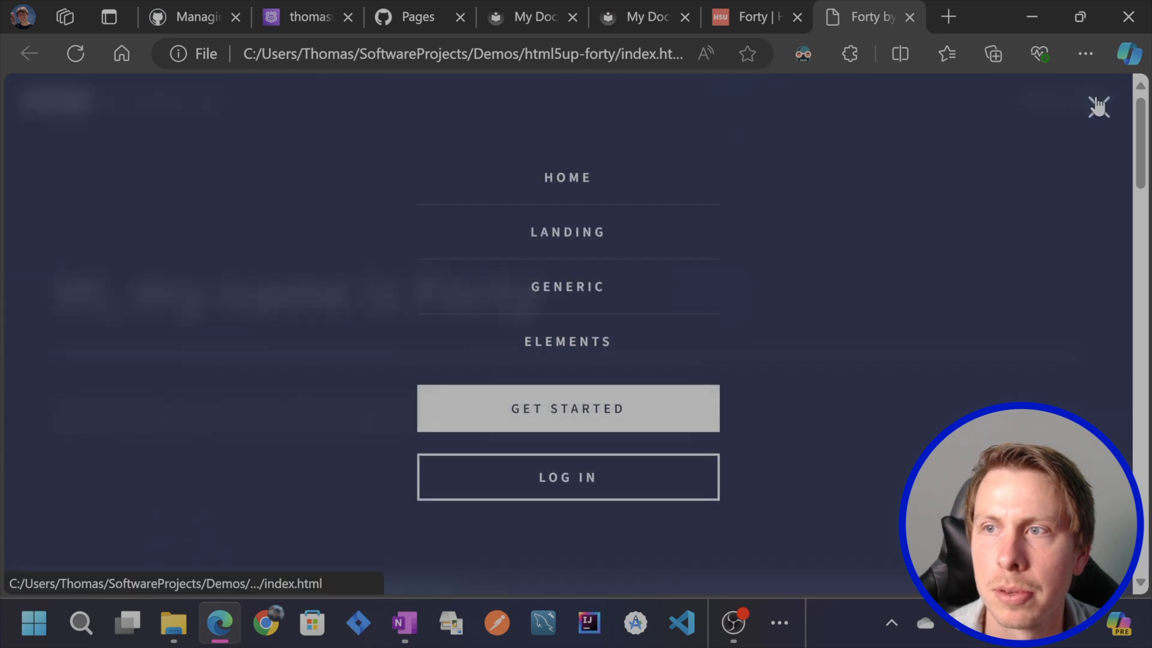
left_click(173, 623)
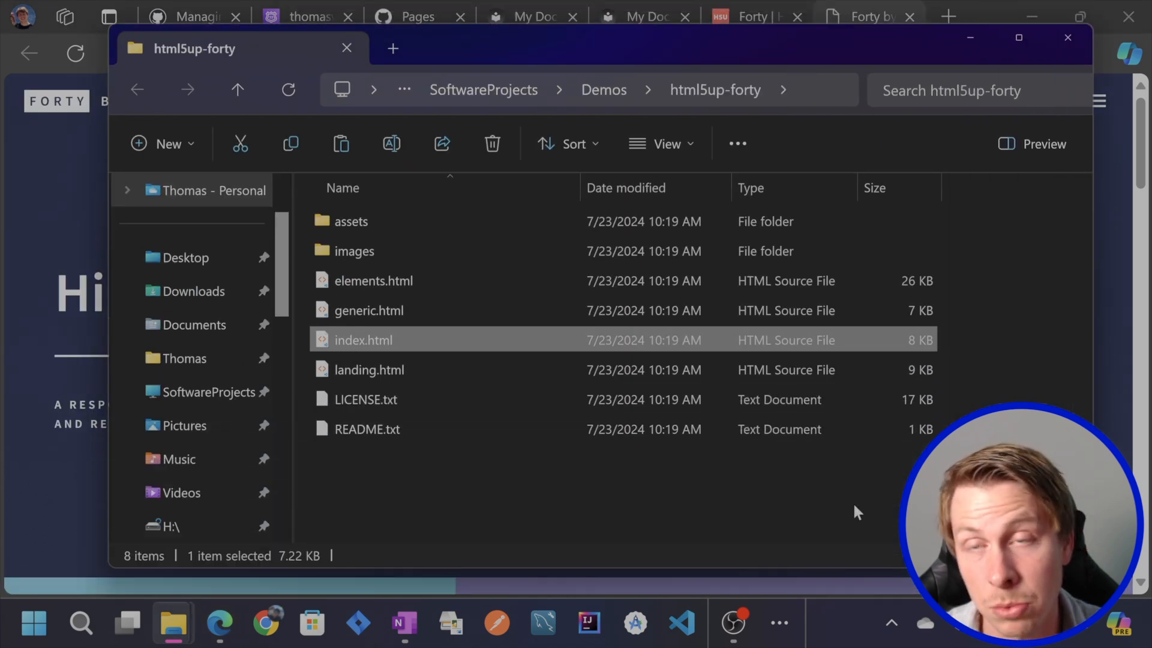
Step: Send the whole html5up-forty folder to Visual Studio Code with Open with Code
left_click(469, 477)
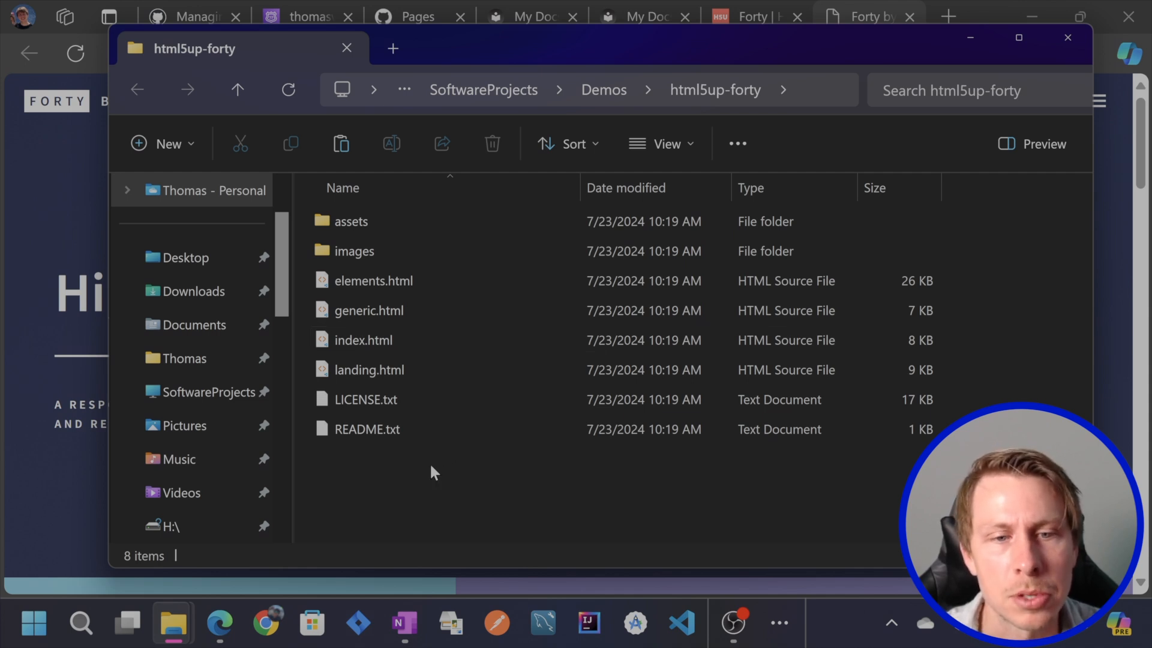
right_click(433, 471)
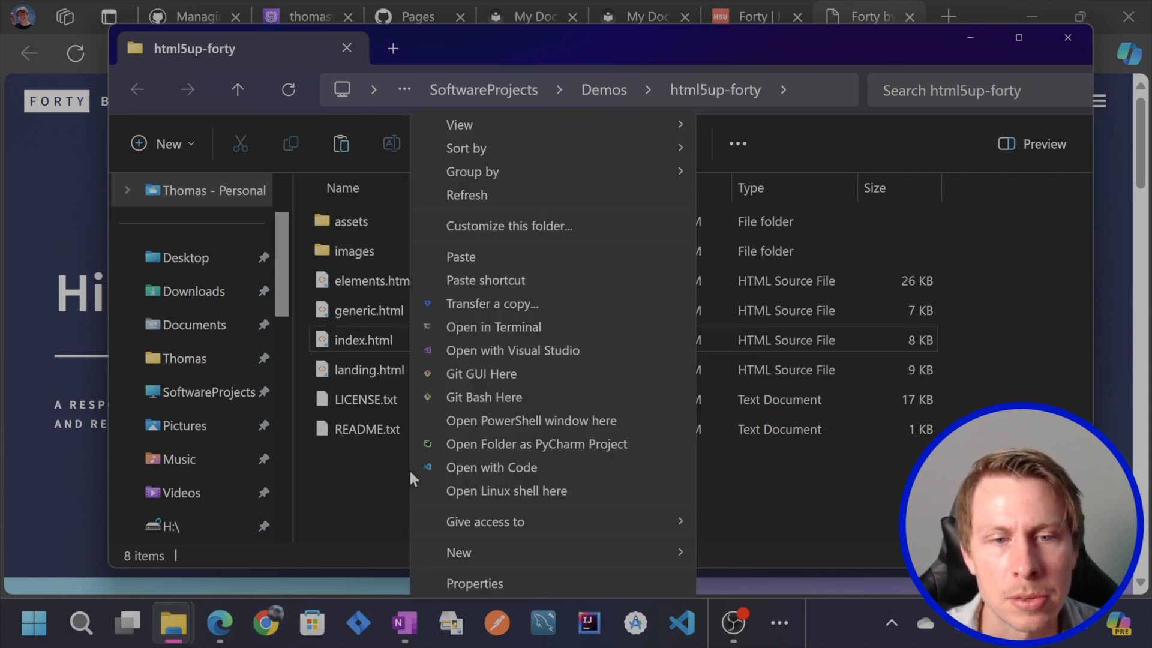
left_click(491, 467)
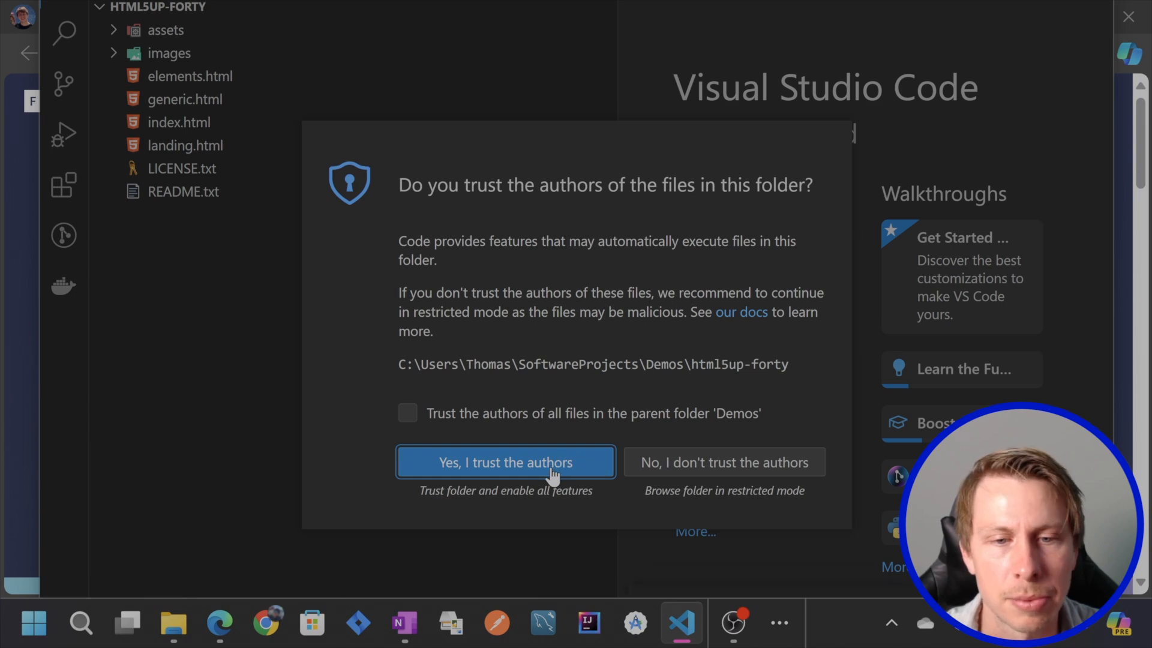
Step: Trust the folder's authors and review index.html's markup in the editor
left_click(505, 461)
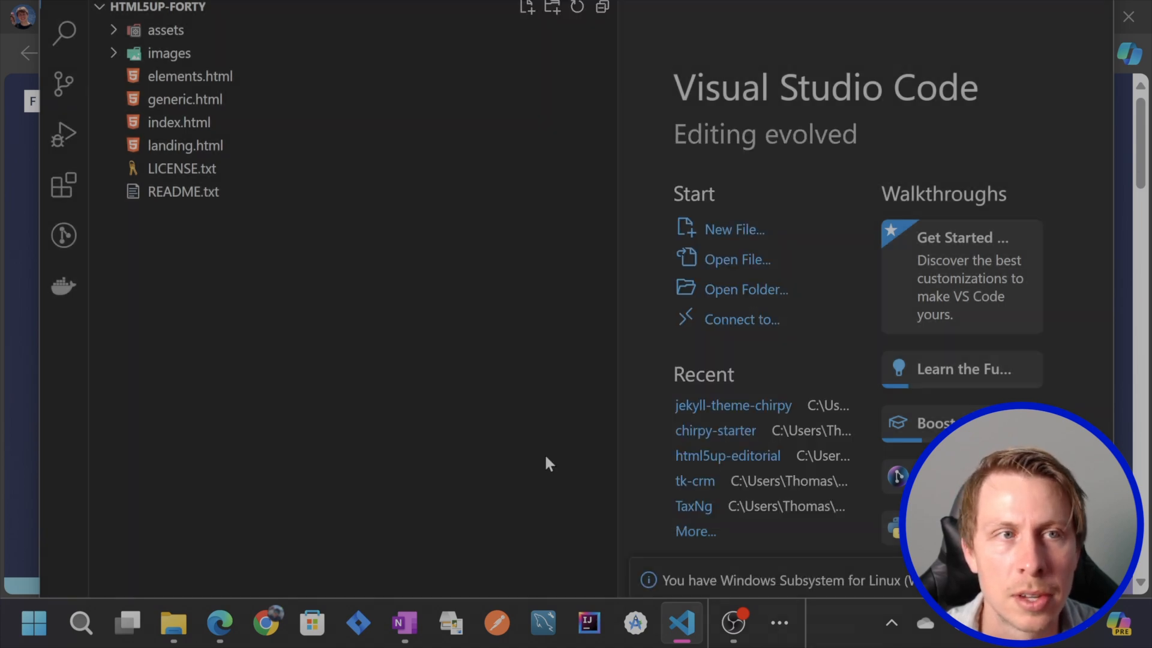
left_click(179, 122)
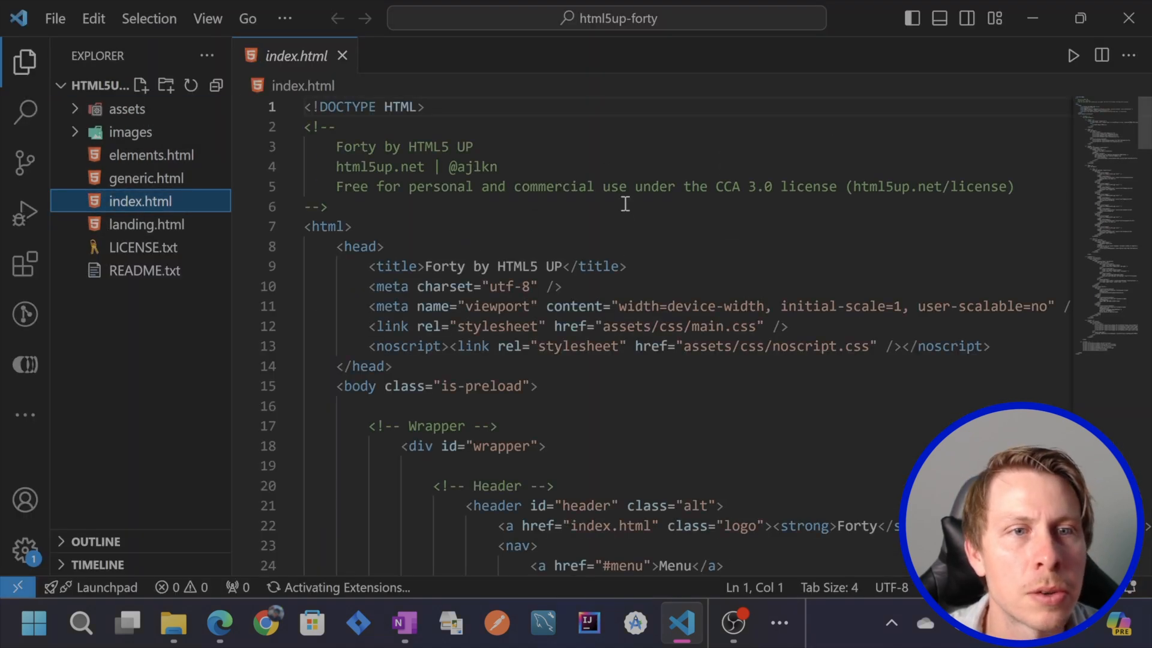
scroll("down", 3)
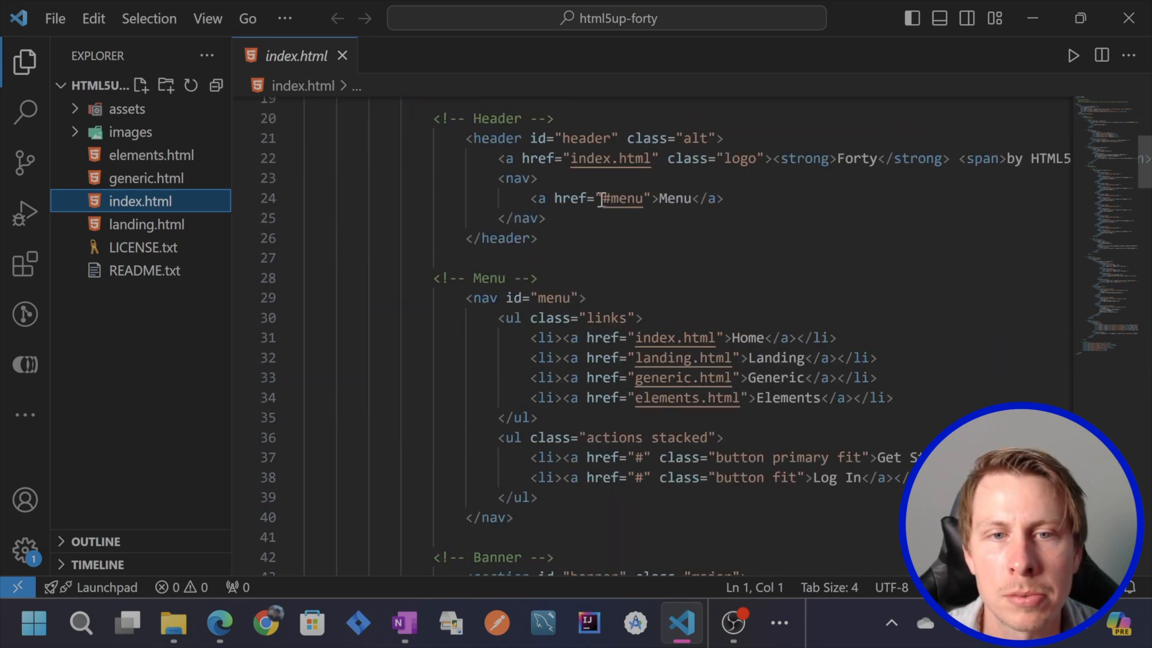
scroll("down", 3)
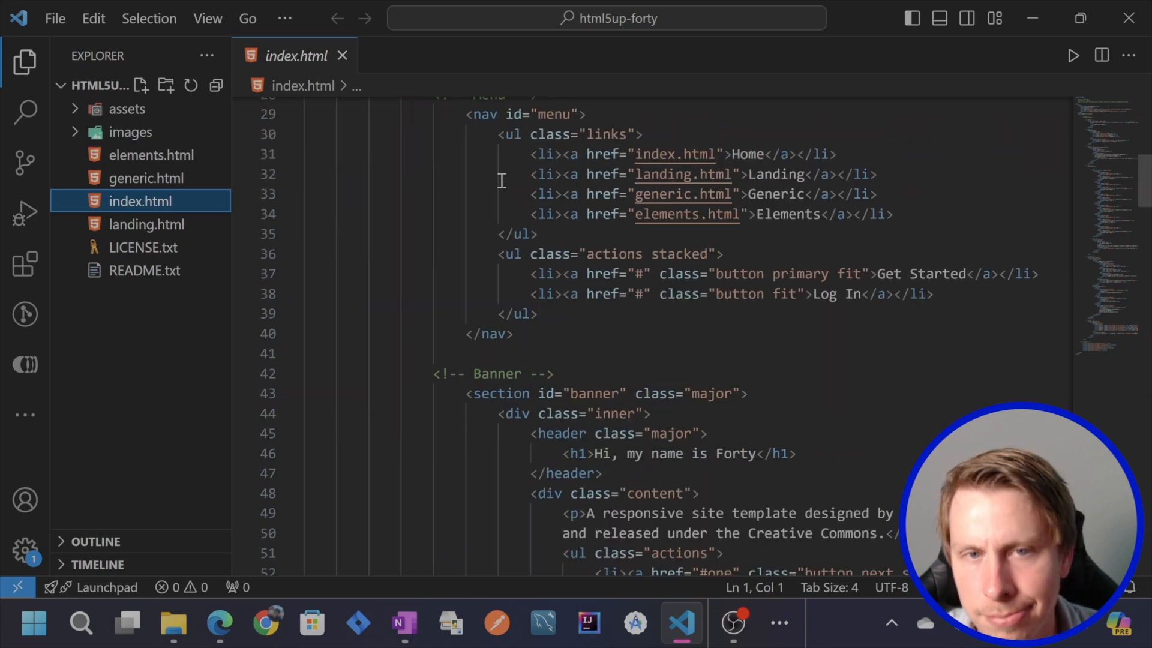
scroll("down", 3)
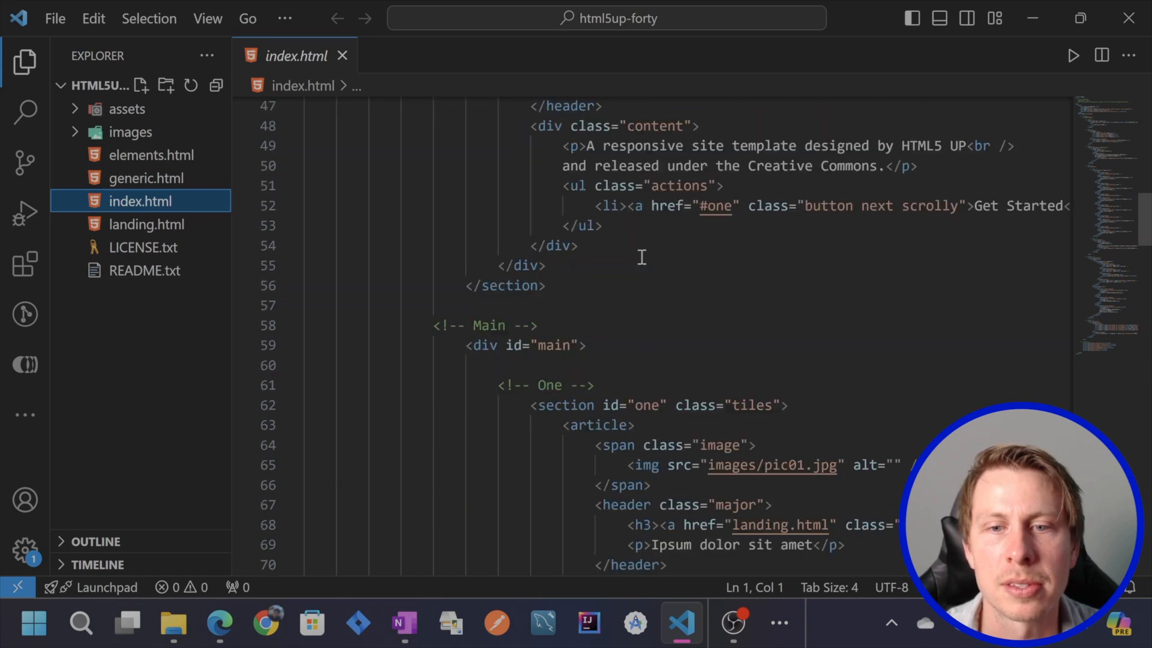
scroll("up", 3)
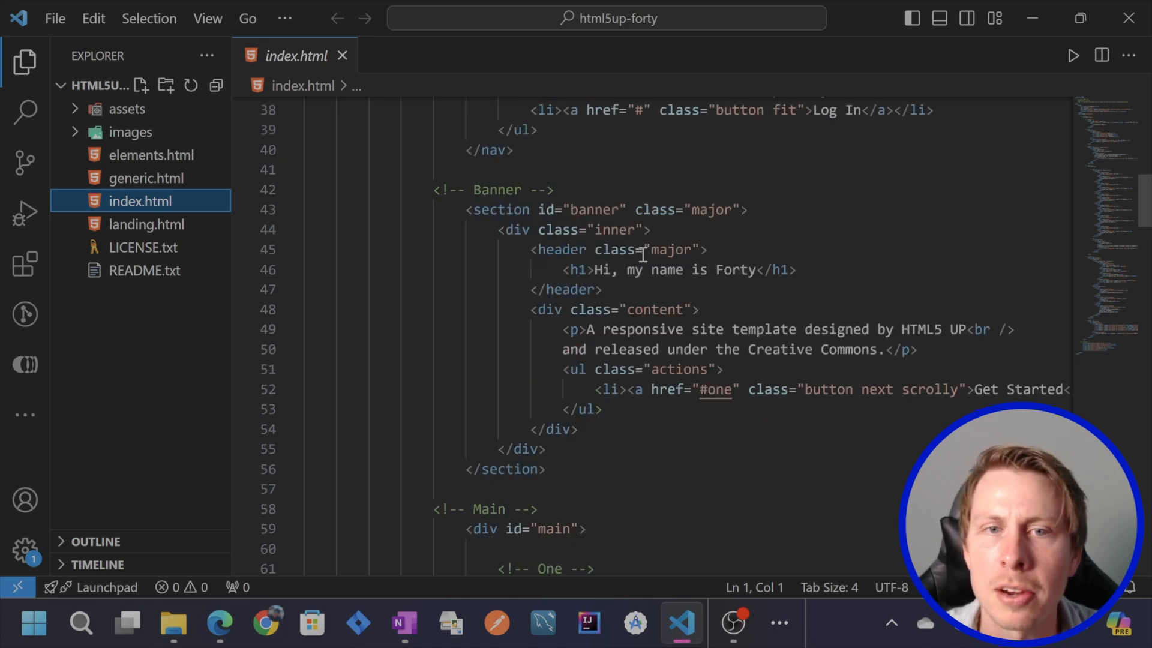
scroll("up", 3)
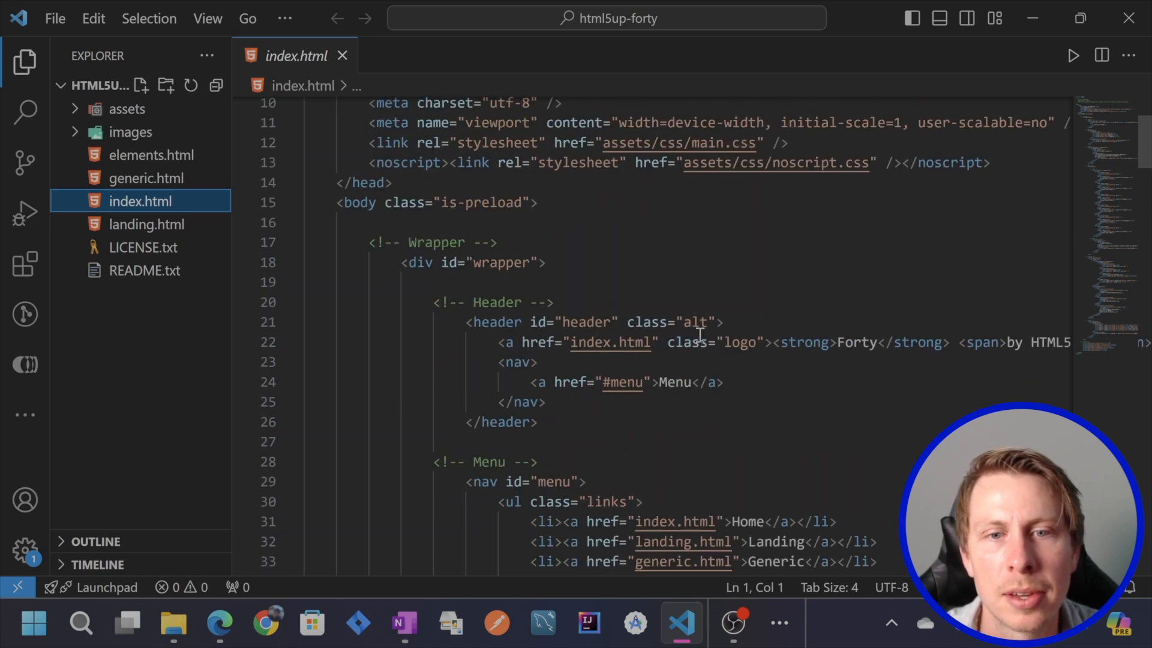
scroll("up", 3)
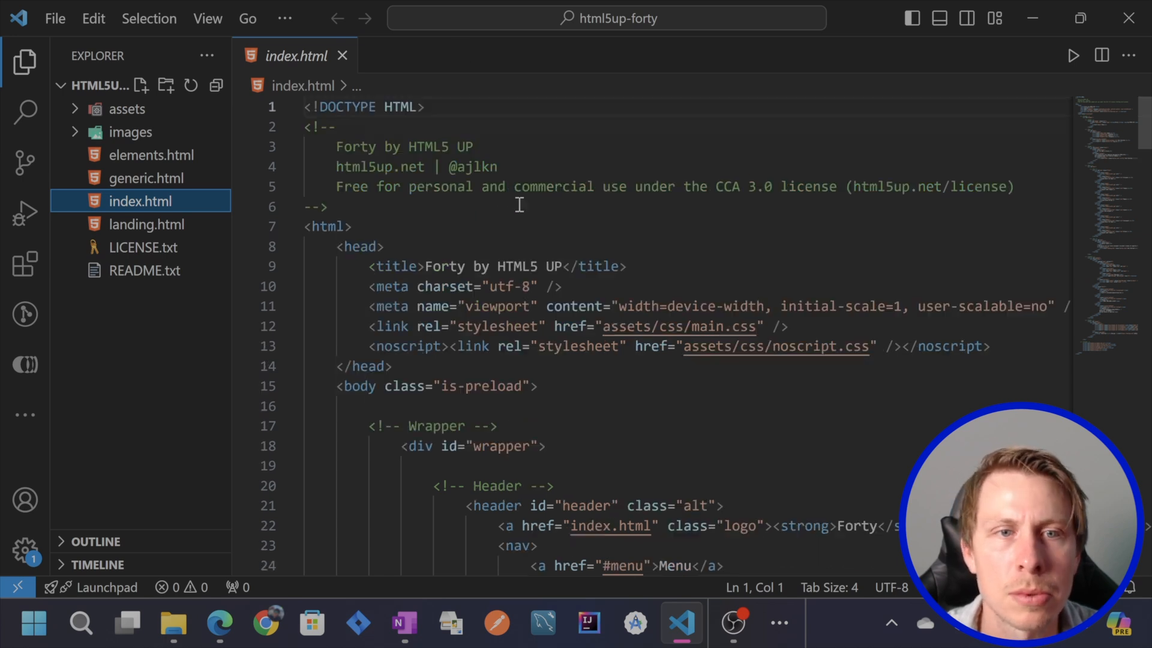
mouse_move(342, 224)
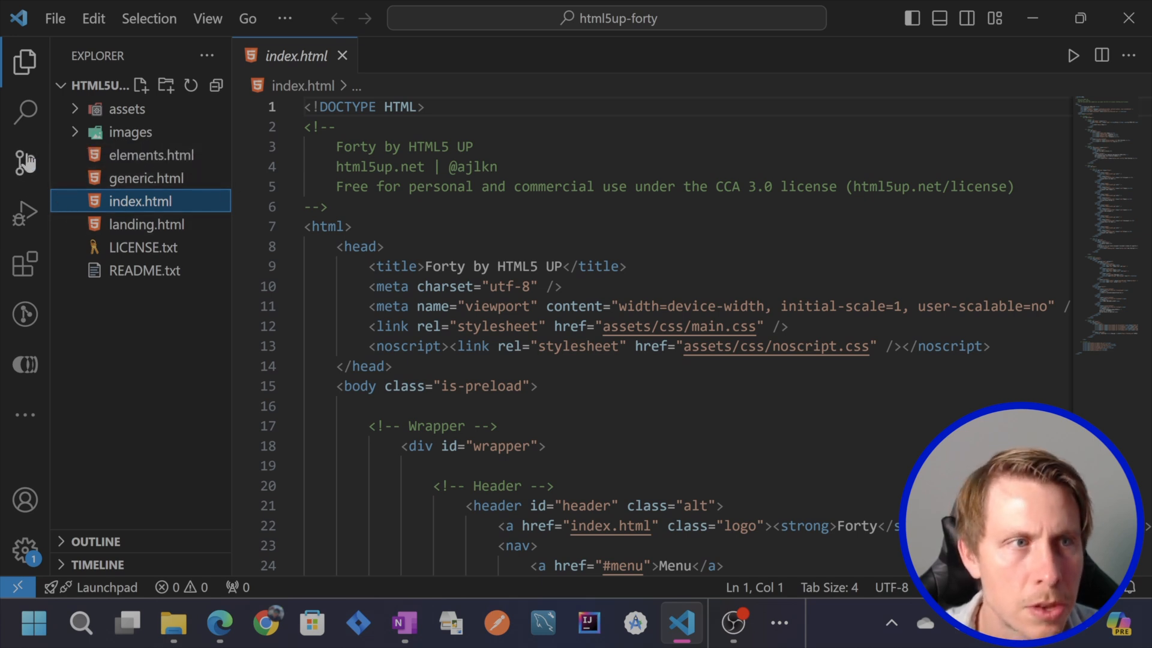
mouse_move(25, 162)
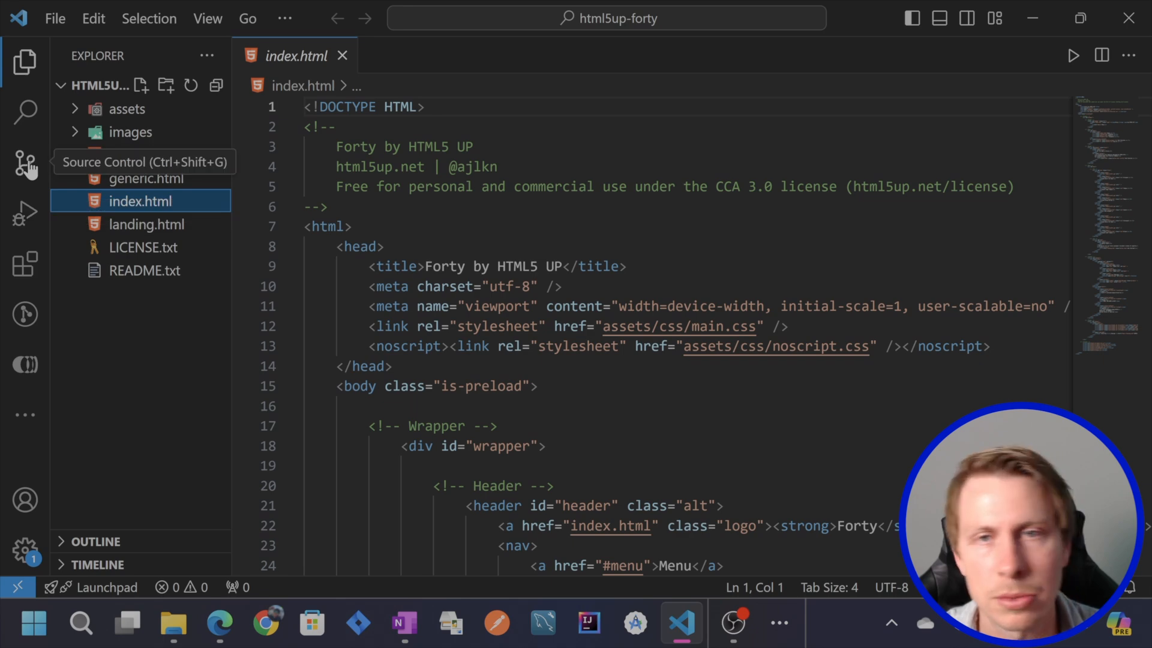
Step: Initialize a git repository for the folder and enter the commit message 'initial commit'
left_click(25, 163)
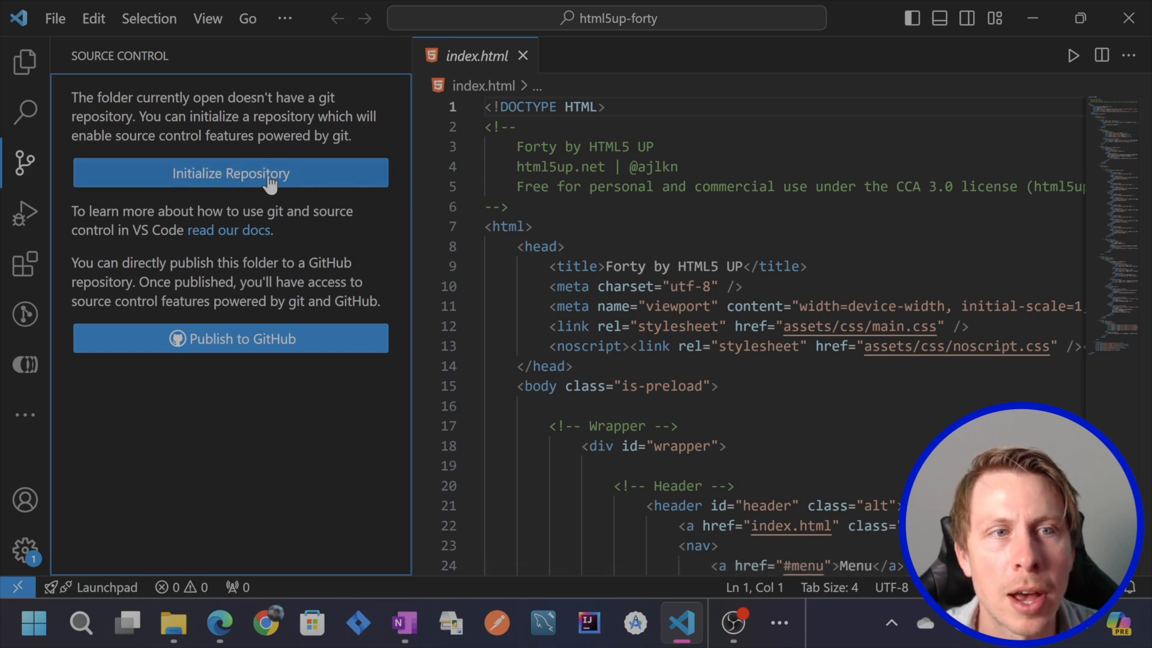
mouse_move(195, 180)
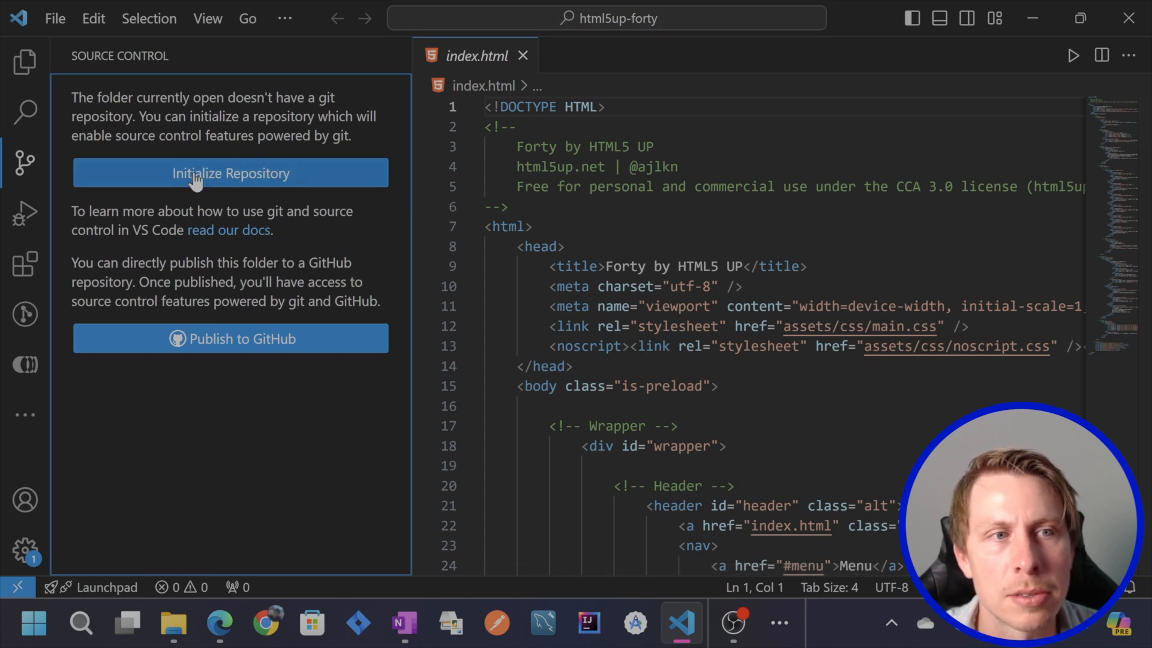
left_click(230, 172)
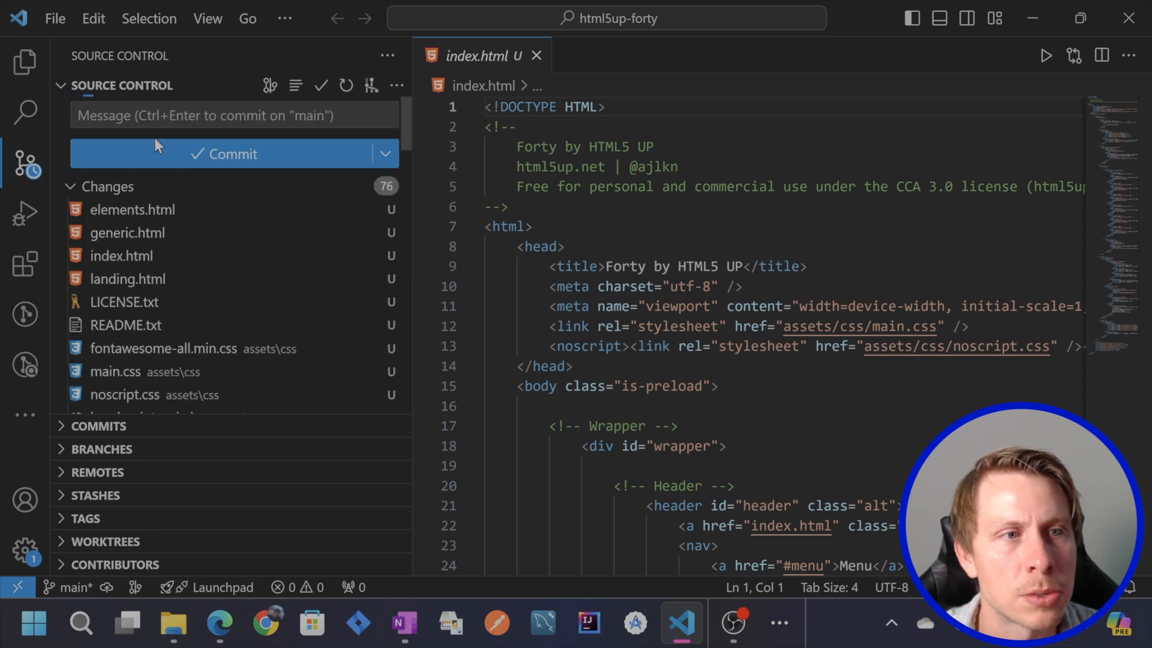
left_click(234, 115)
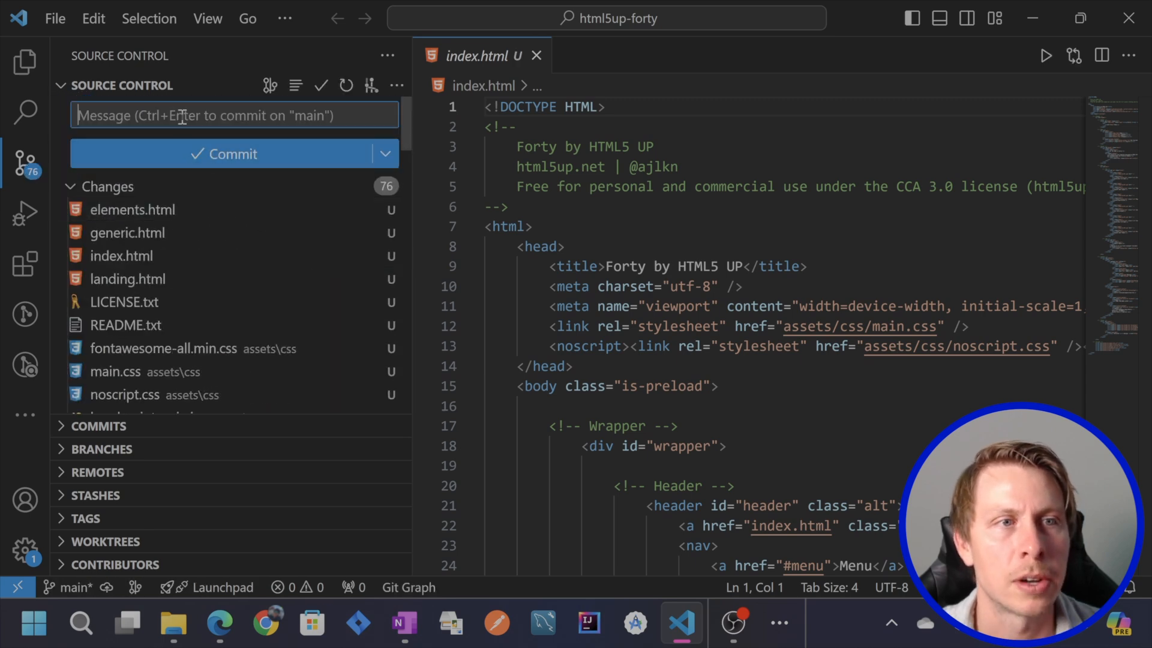
type("initial")
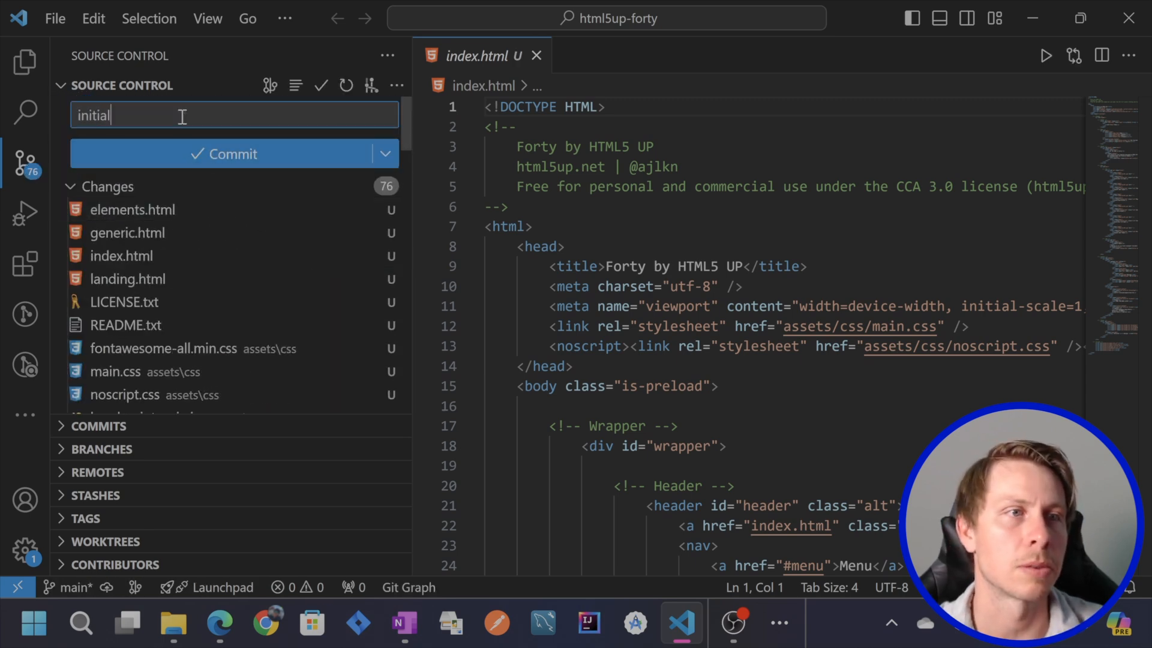
type("commi")
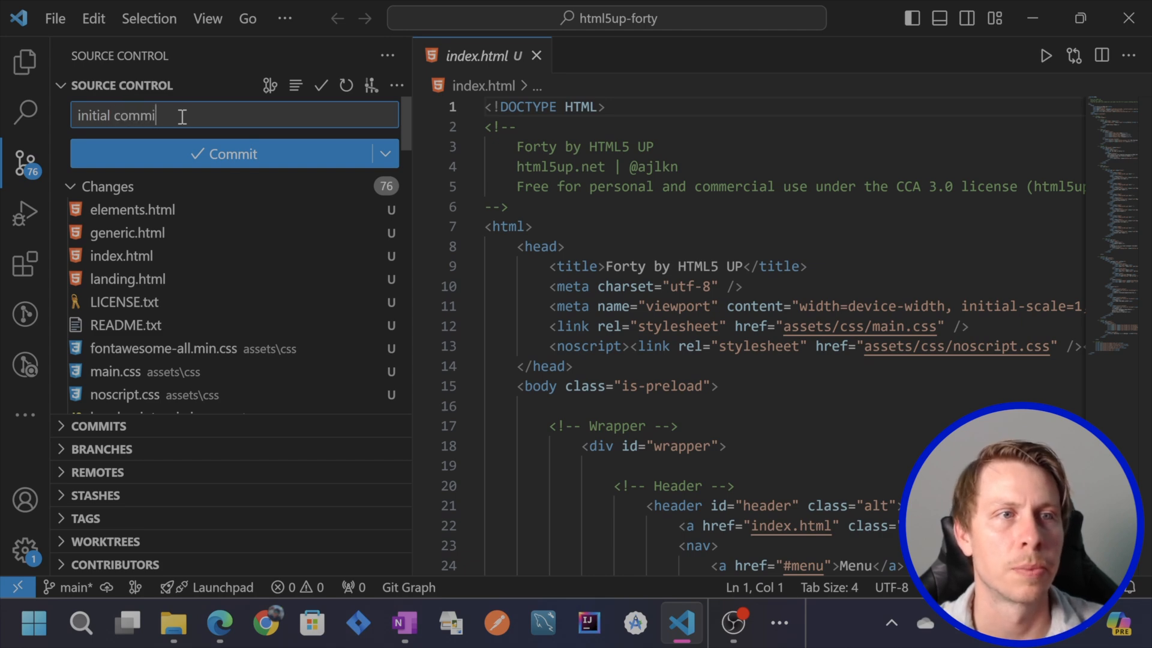
type("t")
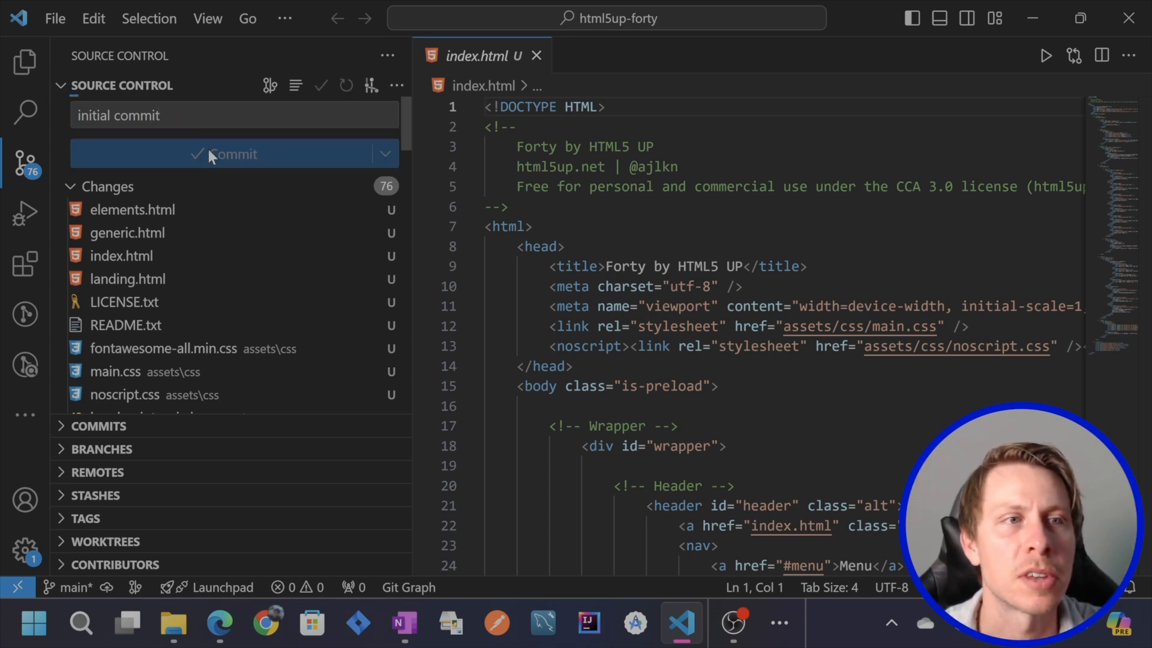
Step: Commit all 76 changes to main and publish the branch to GitHub as a public html5up-forty repository
left_click(234, 153)
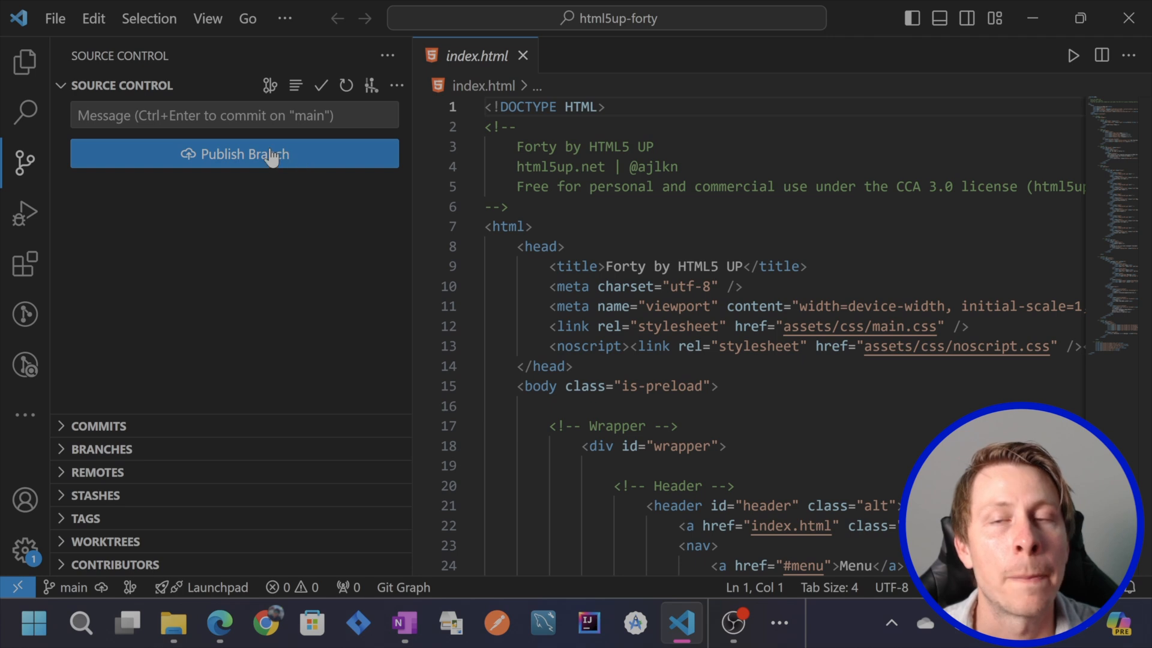
mouse_move(257, 155)
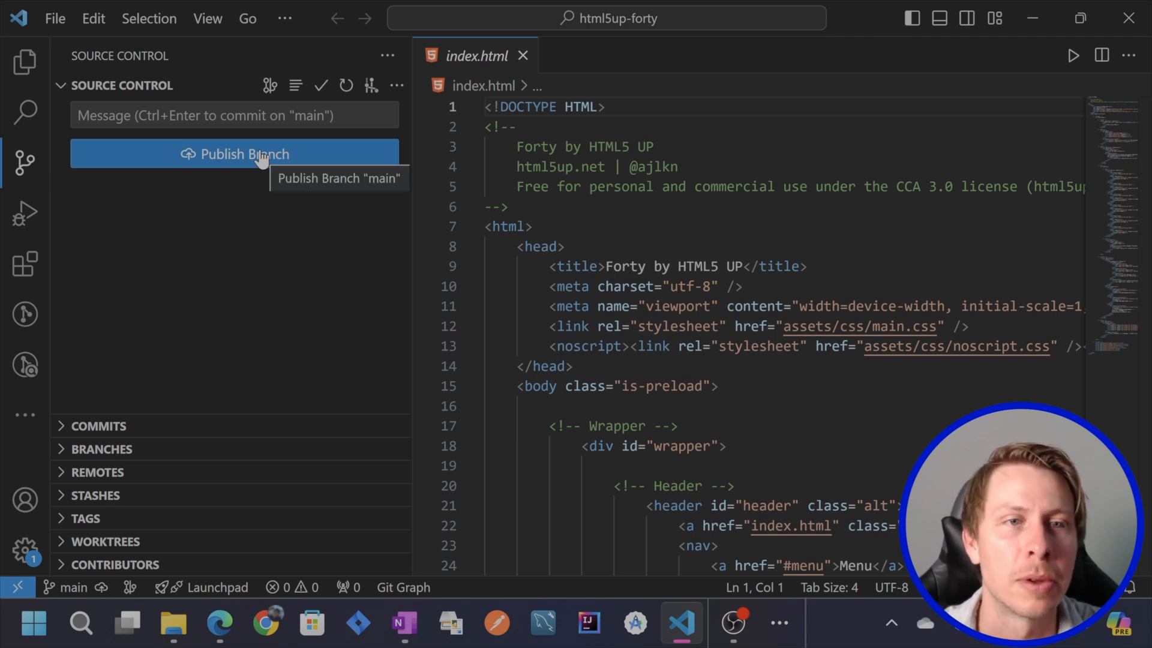
left_click(234, 155)
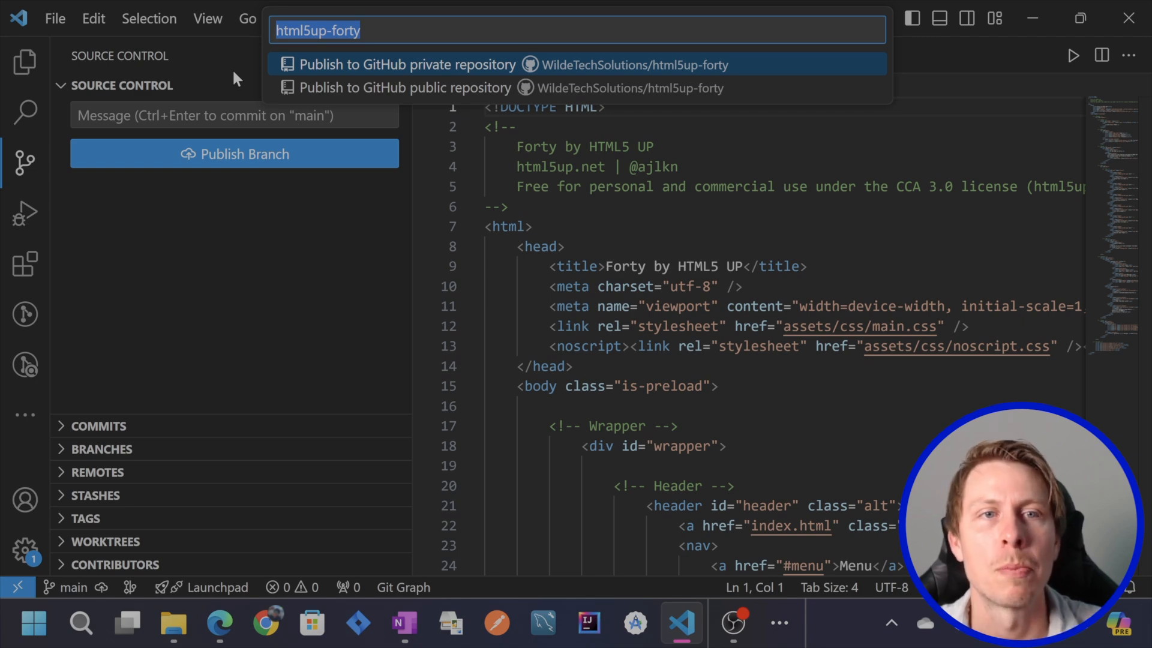
mouse_move(491, 87)
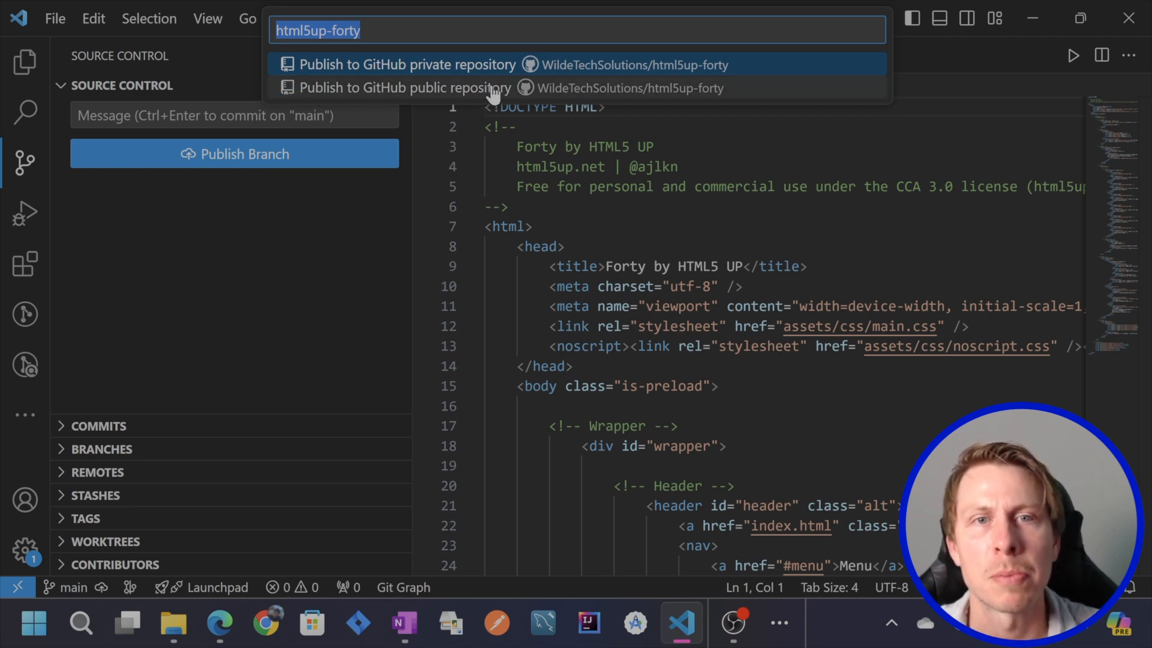
mouse_move(367, 100)
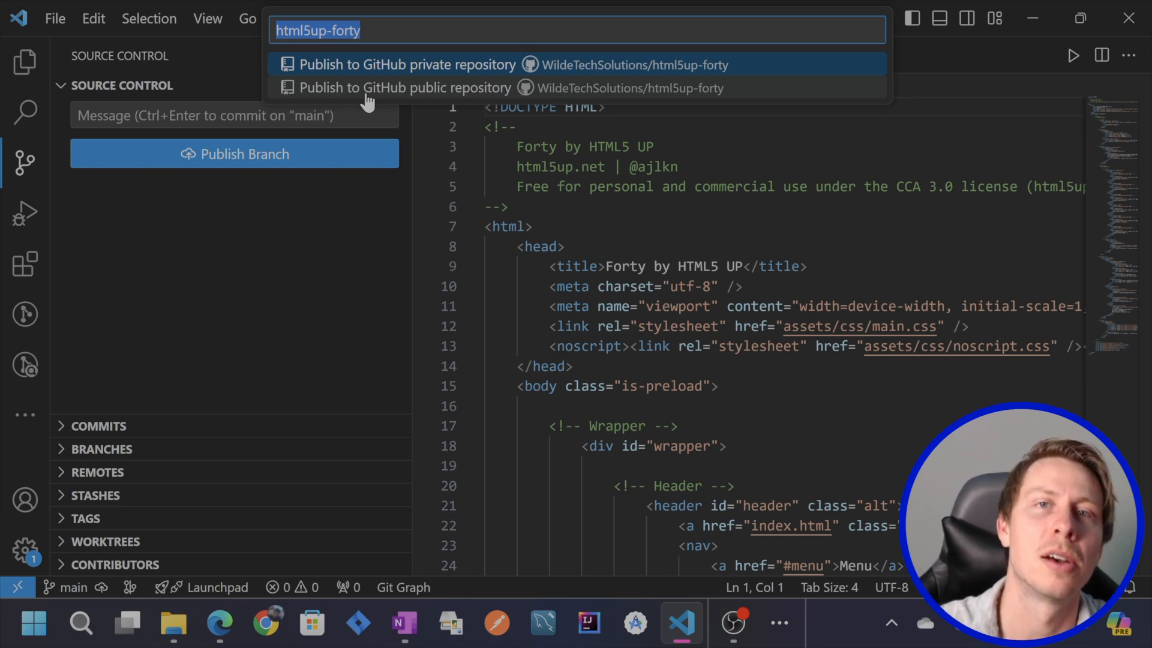
mouse_move(481, 87)
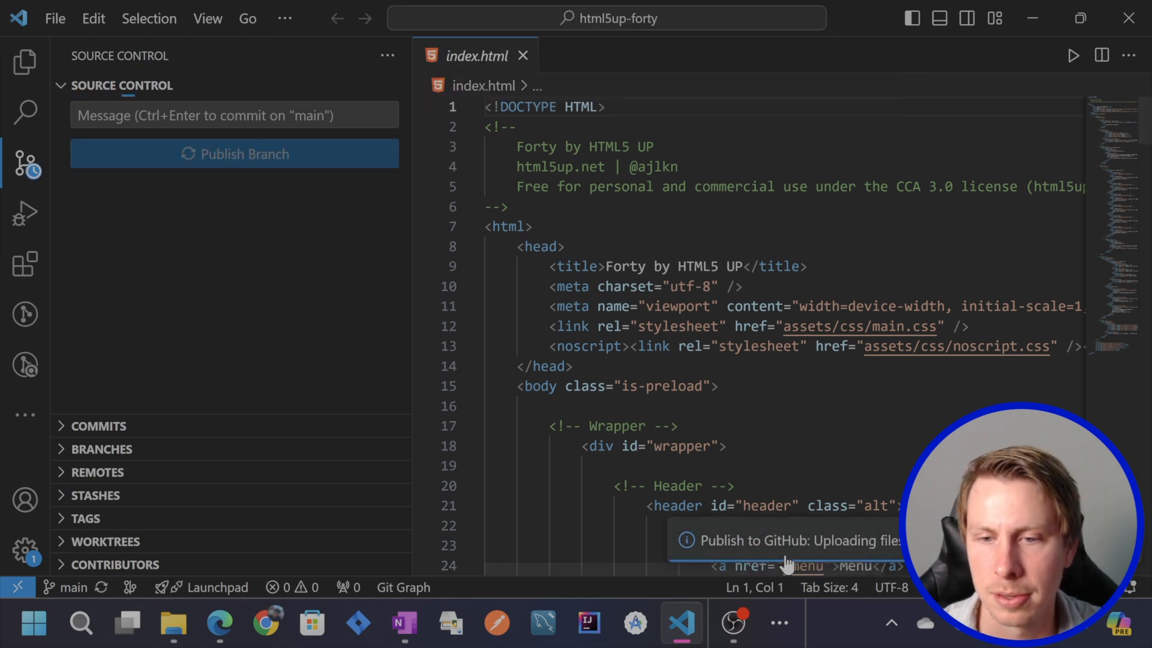
left_click(233, 154)
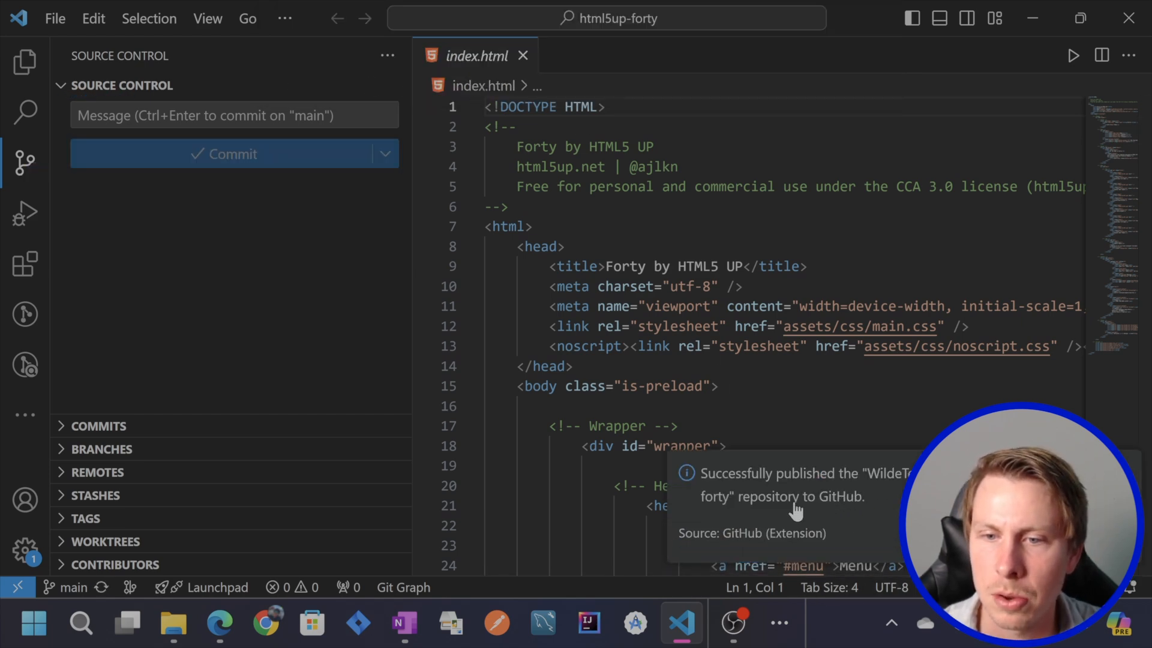
left_click(218, 624)
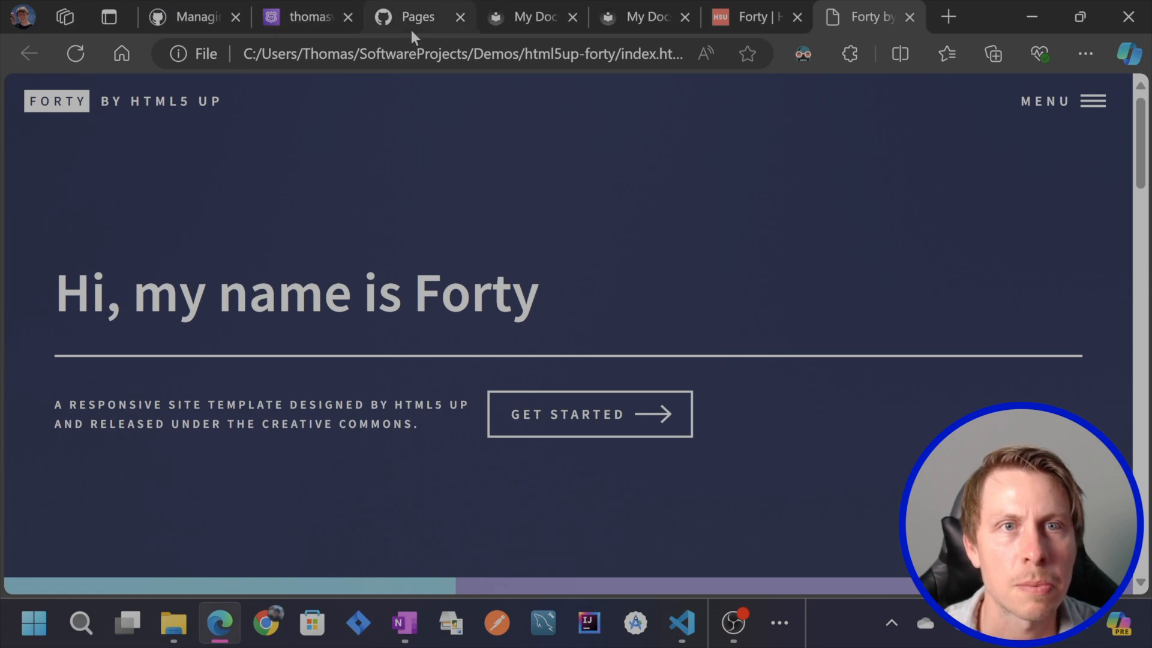
Step: Go to the html5up-forty repository on GitHub and view its Settings
left_click(417, 16)
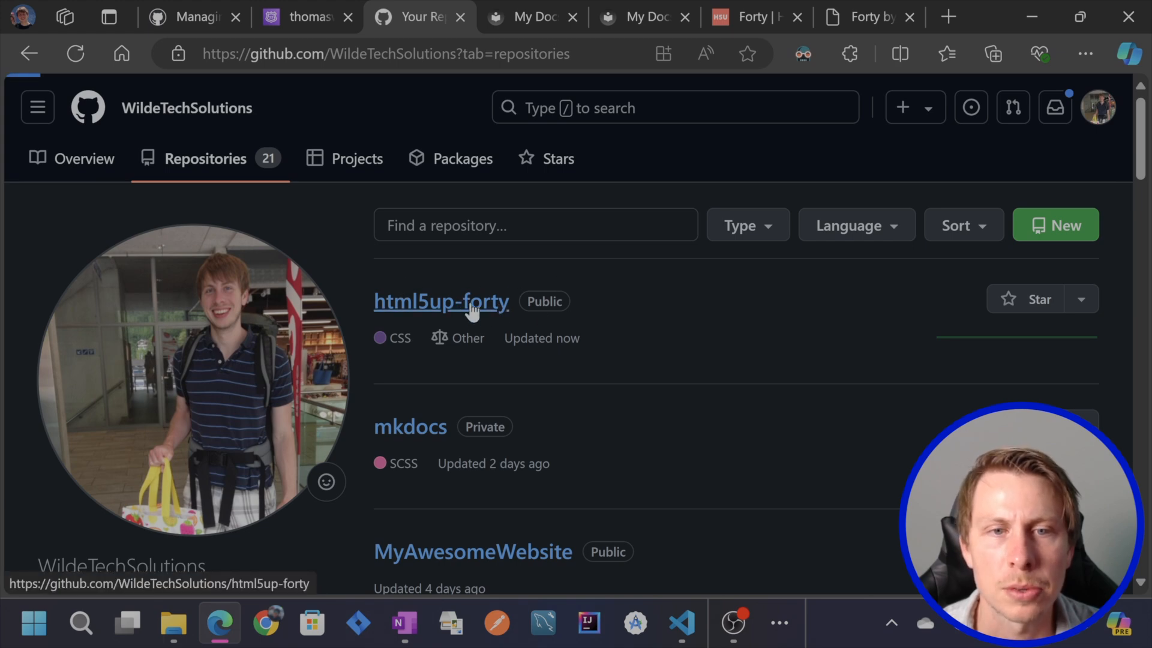
left_click(440, 301)
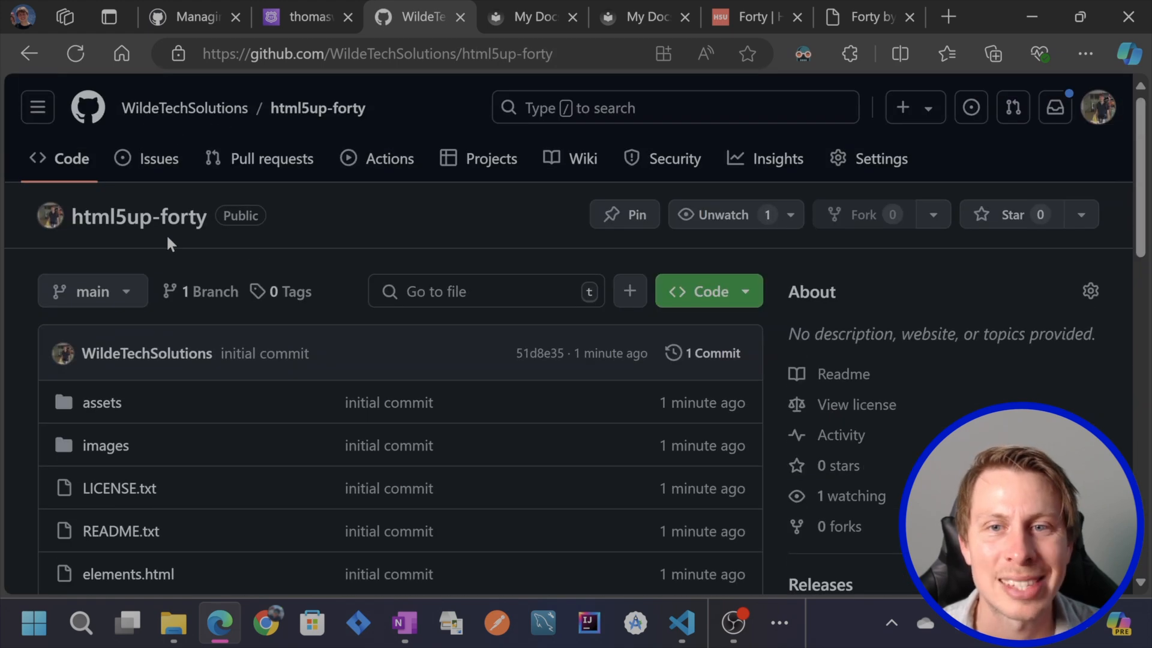
mouse_move(880, 159)
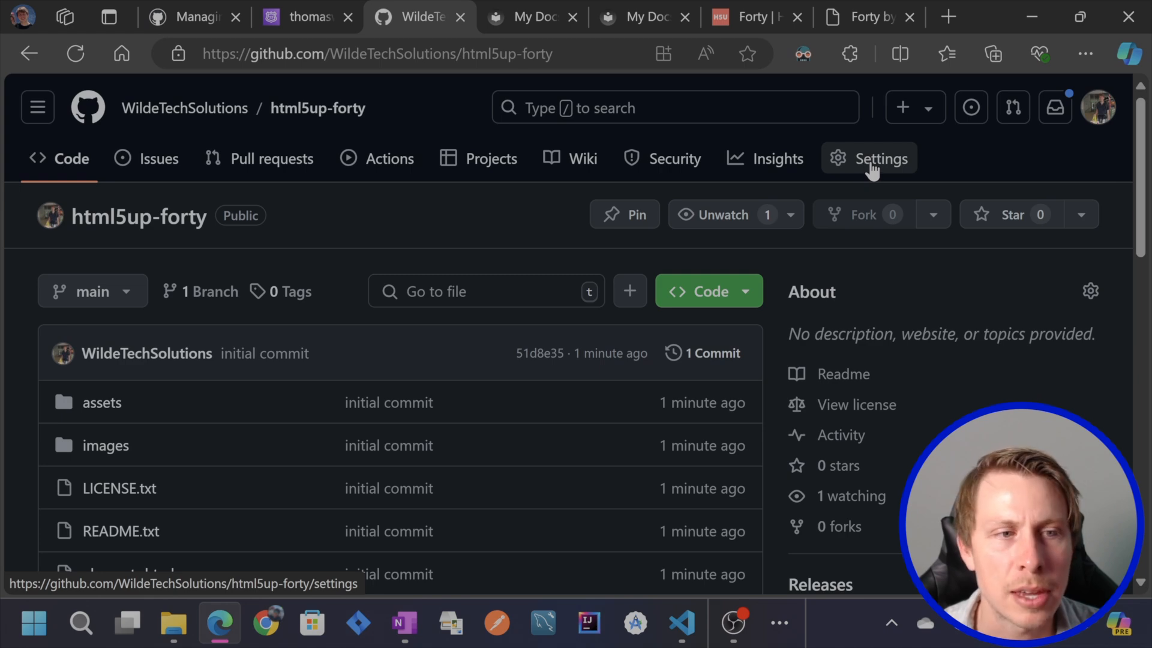
left_click(881, 159)
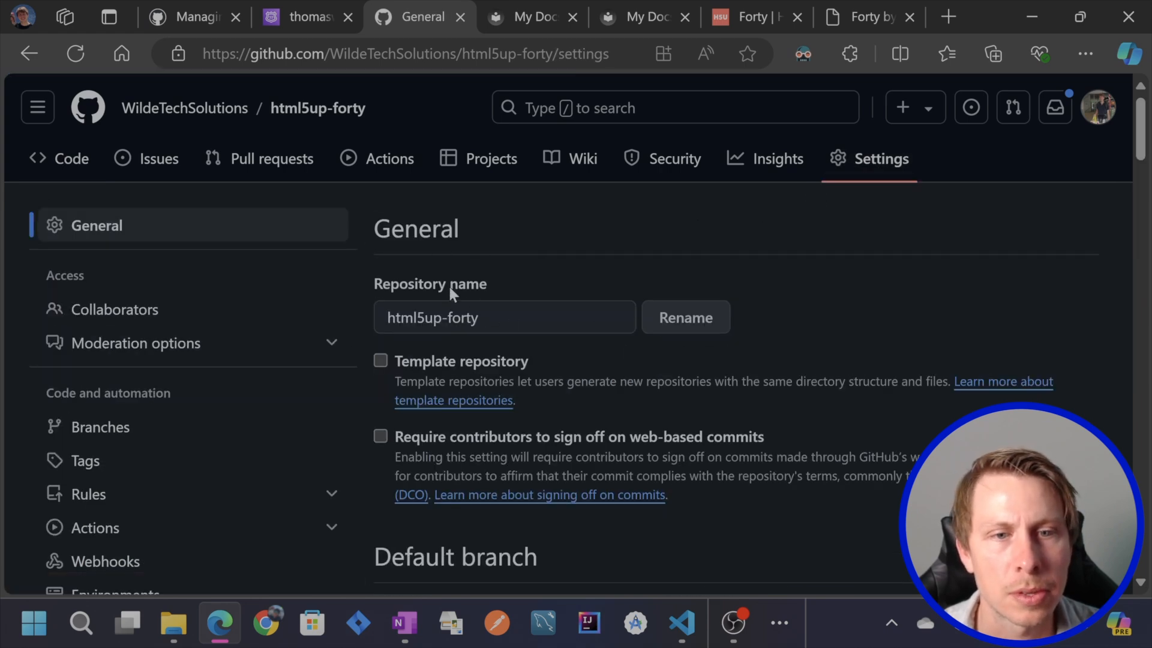
scroll("down", 3)
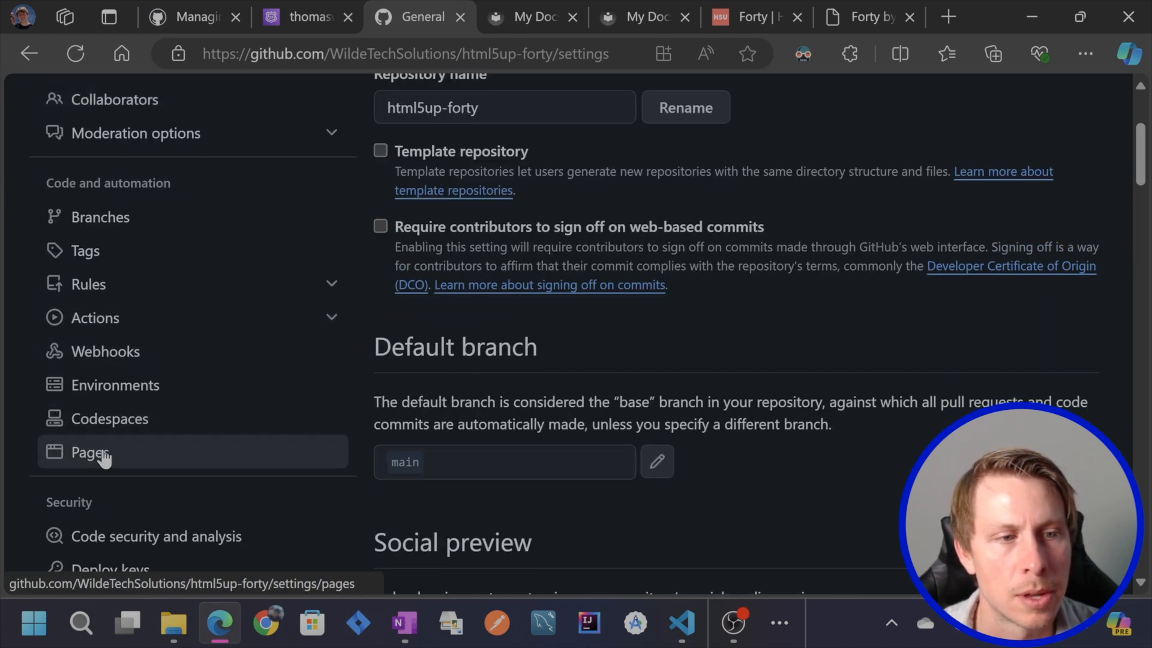
Step: Show the Pages settings (currently disabled), checking the initial commit in VS Code's Git Graph
left_click(90, 451)
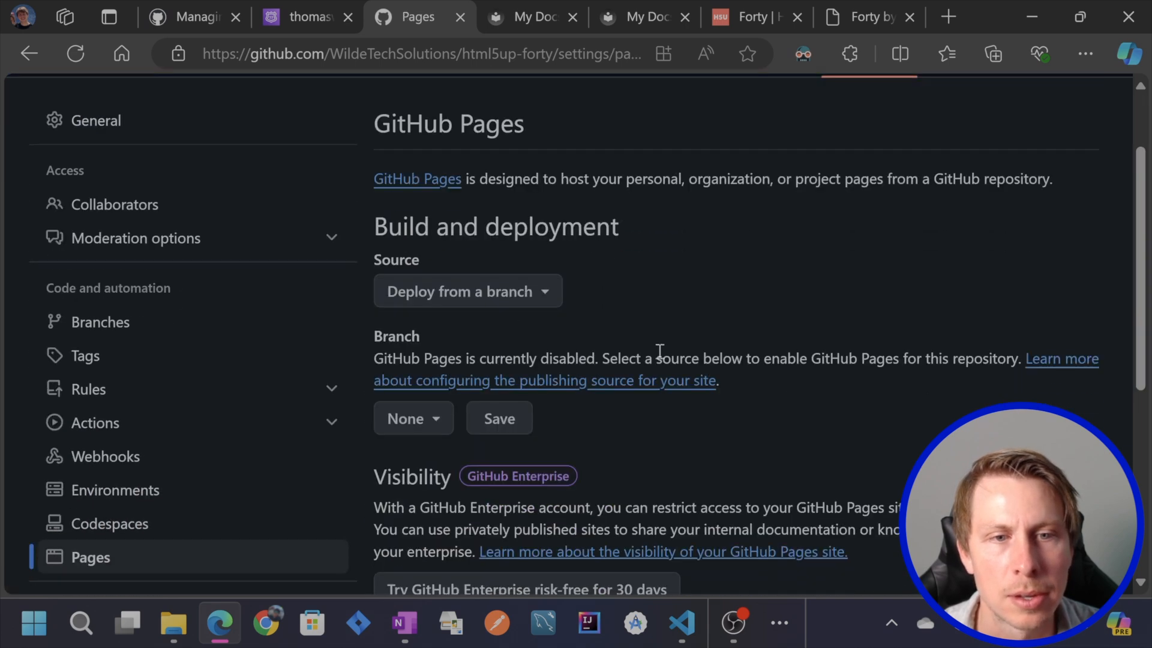
scroll("down", 3)
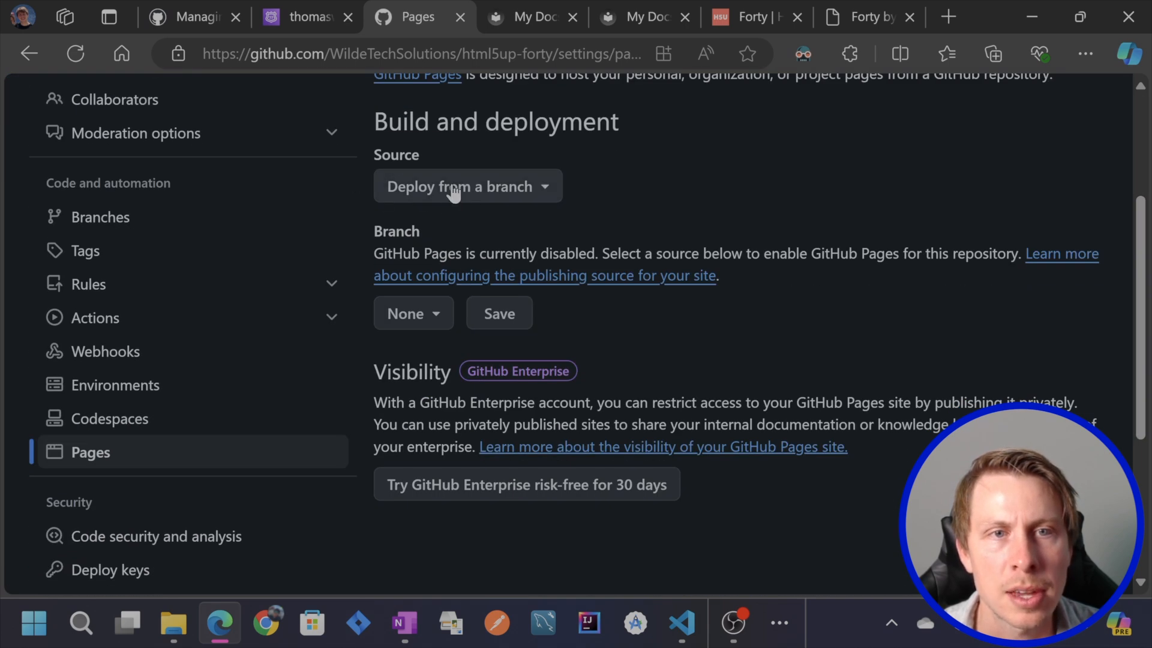
mouse_move(511, 192)
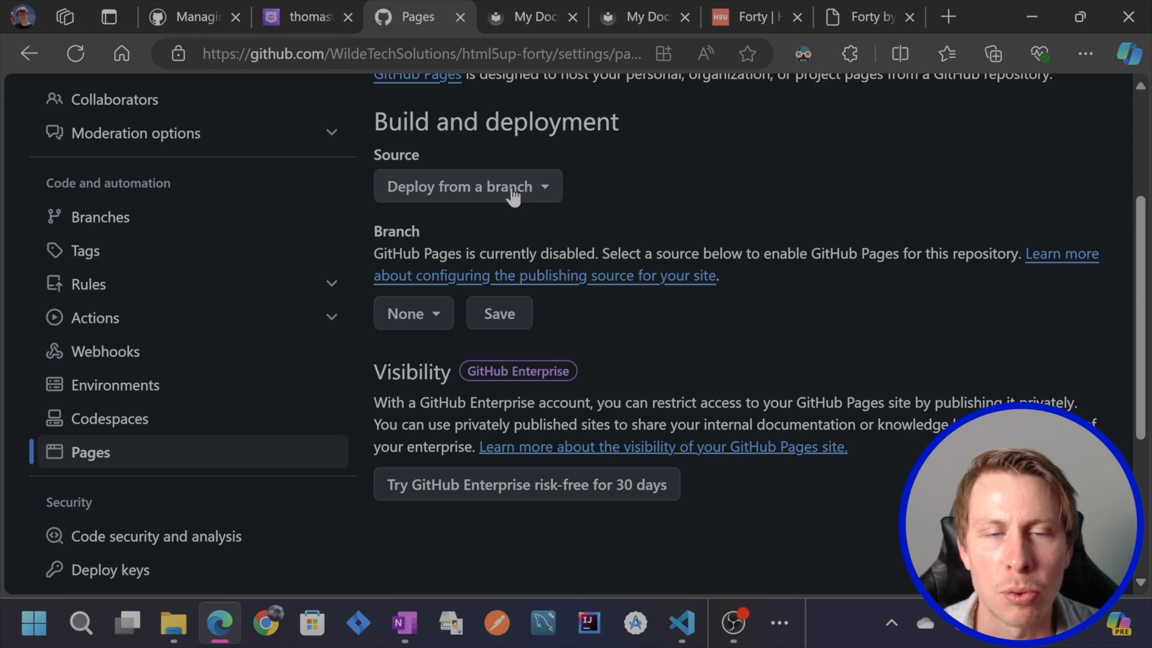
mouse_move(529, 374)
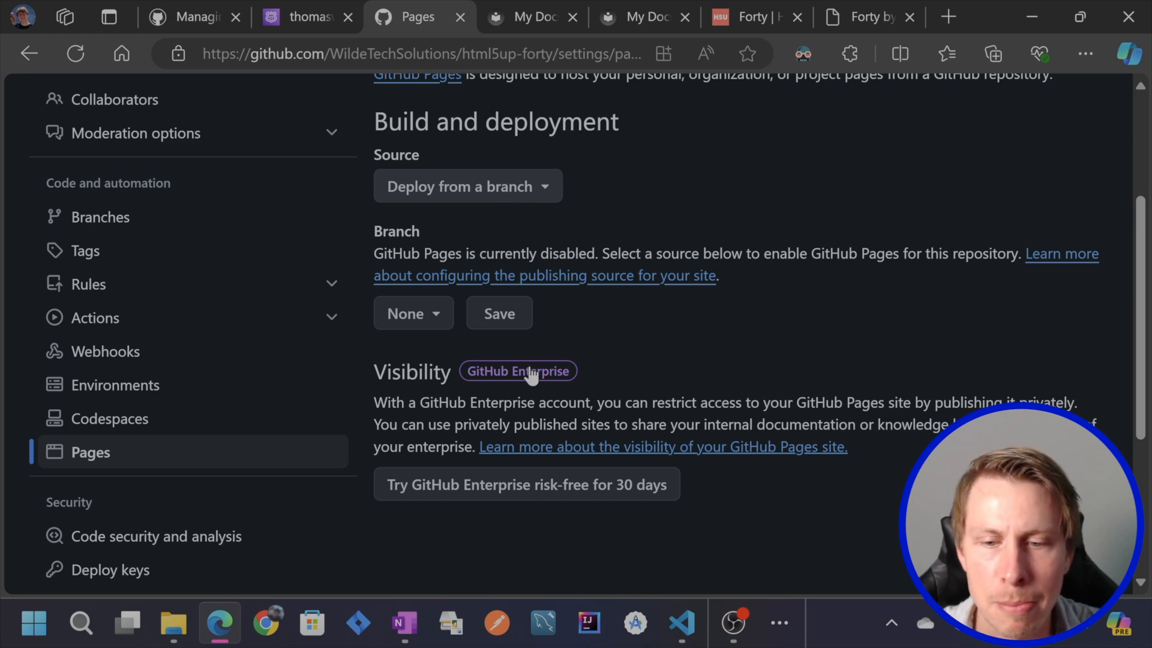
left_click(679, 624)
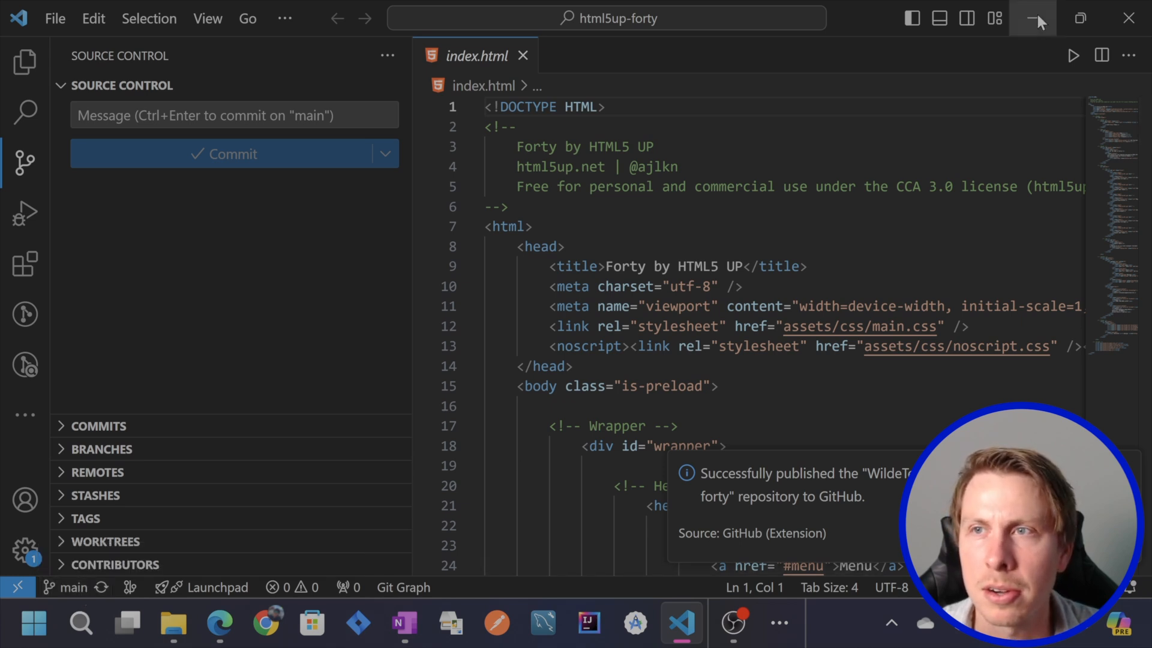
left_click(403, 587)
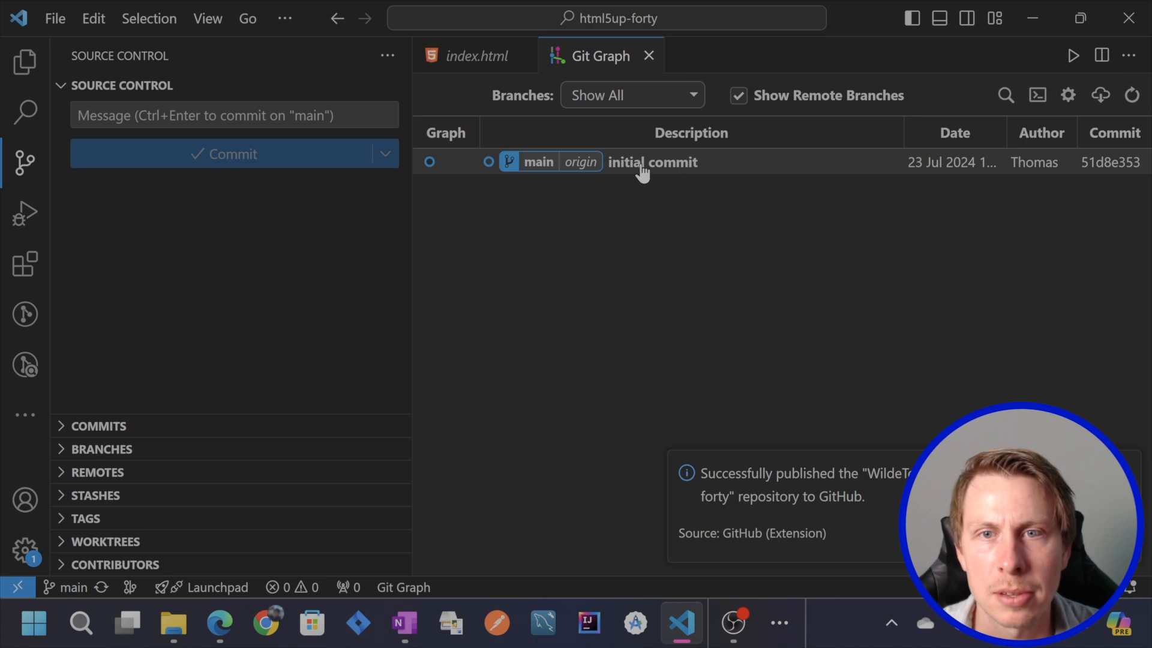
left_click(218, 624)
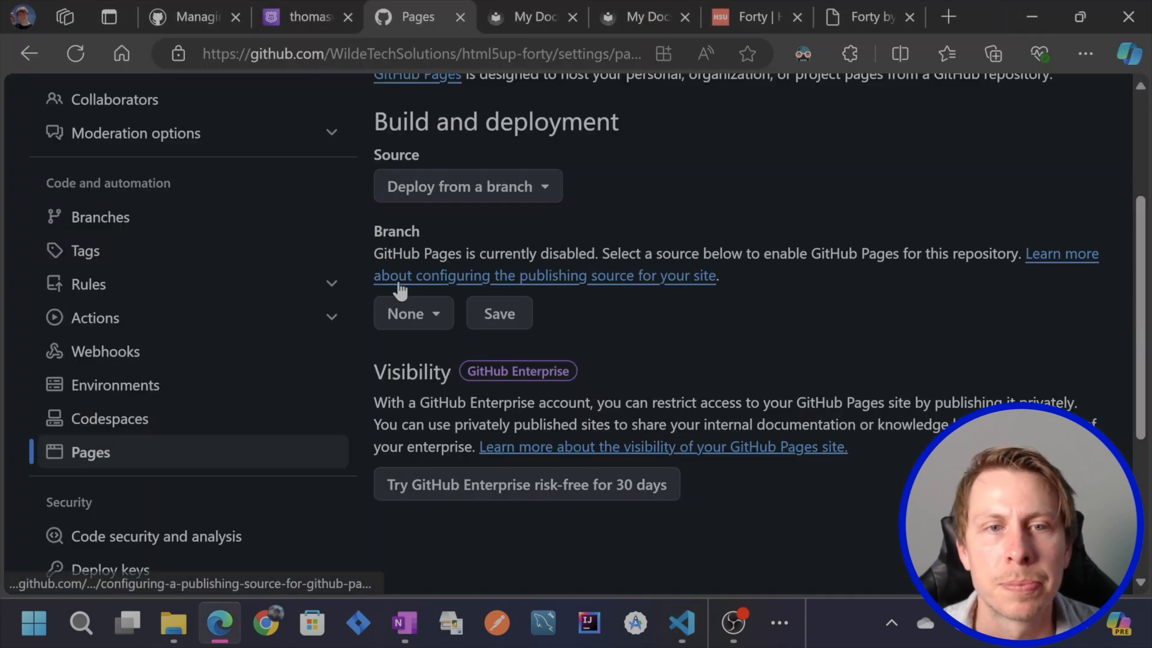
Step: Enable GitHub Pages deploying from the main branch's / (root) folder and save
left_click(467, 185)
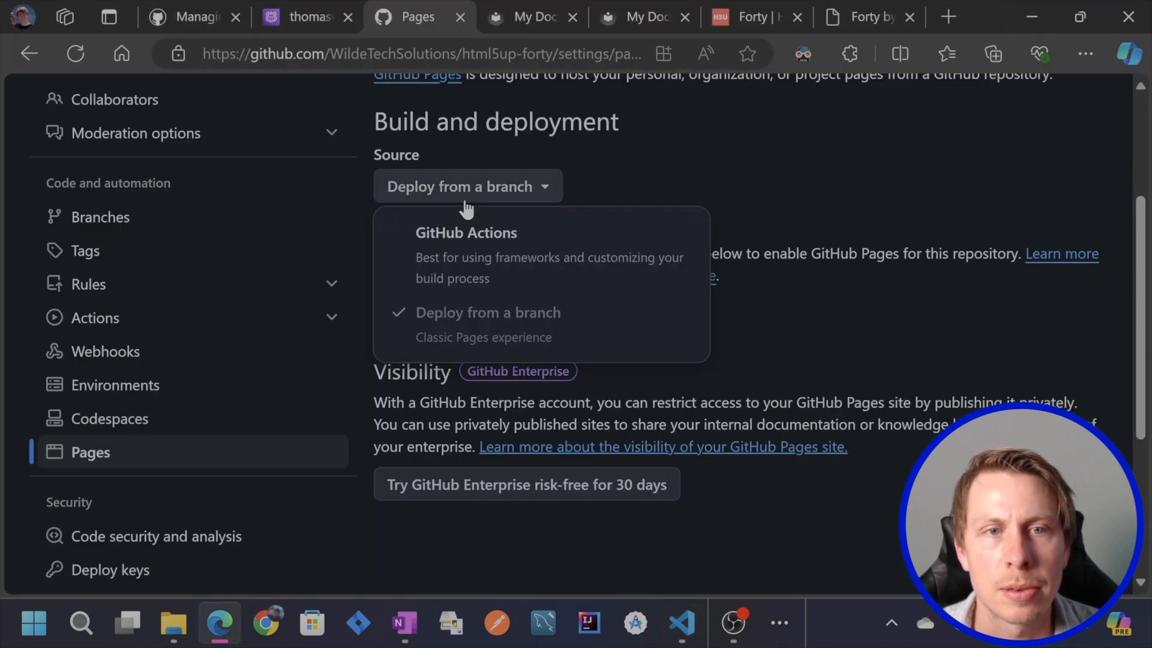
left_click(488, 312)
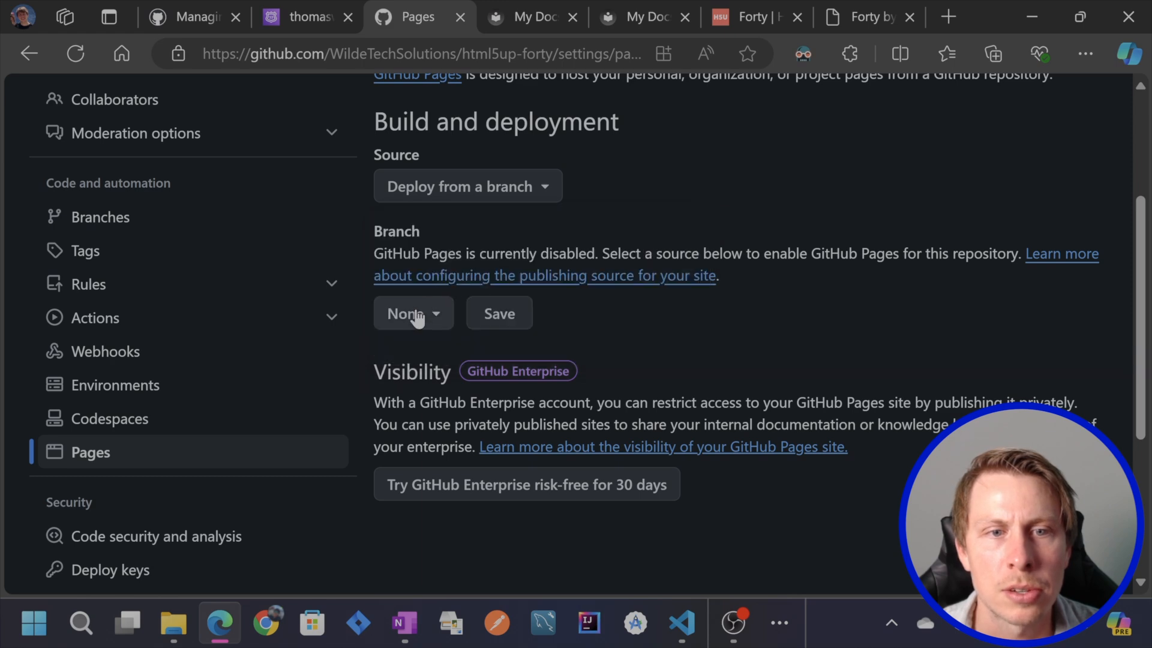
left_click(413, 313)
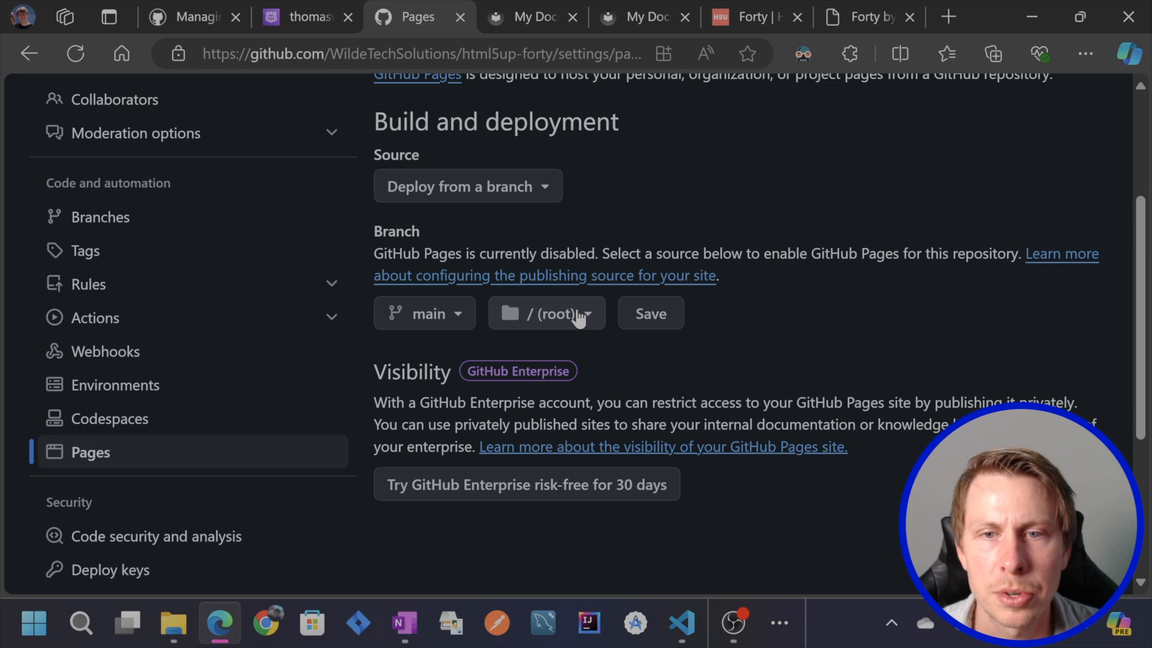
left_click(547, 313)
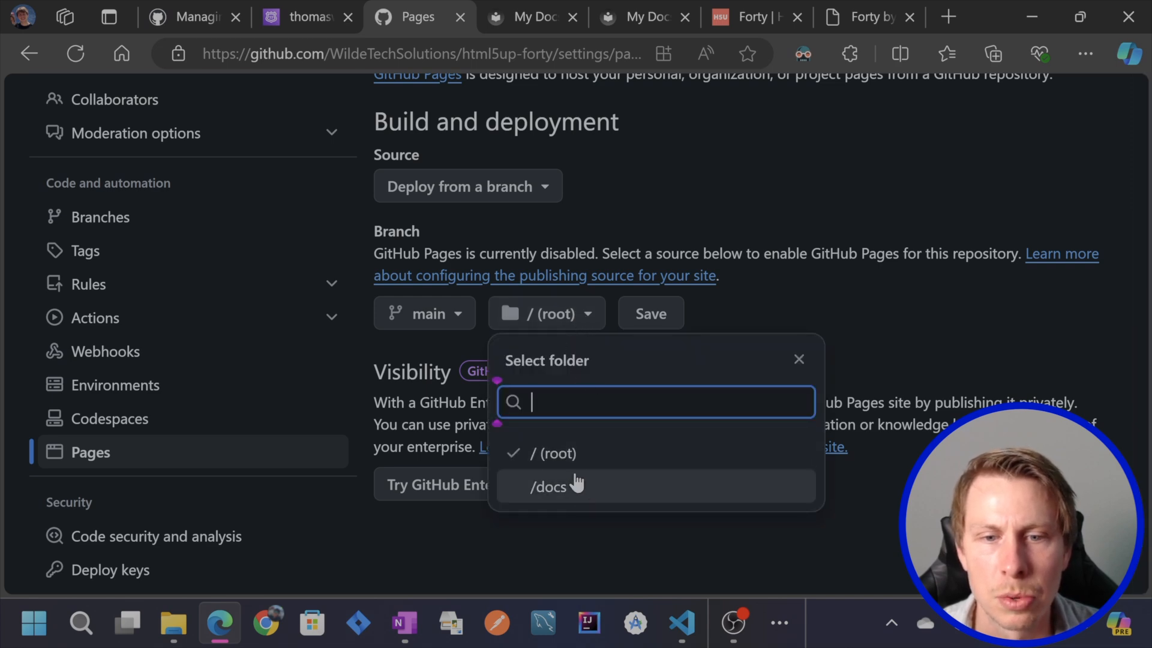
left_click(649, 313)
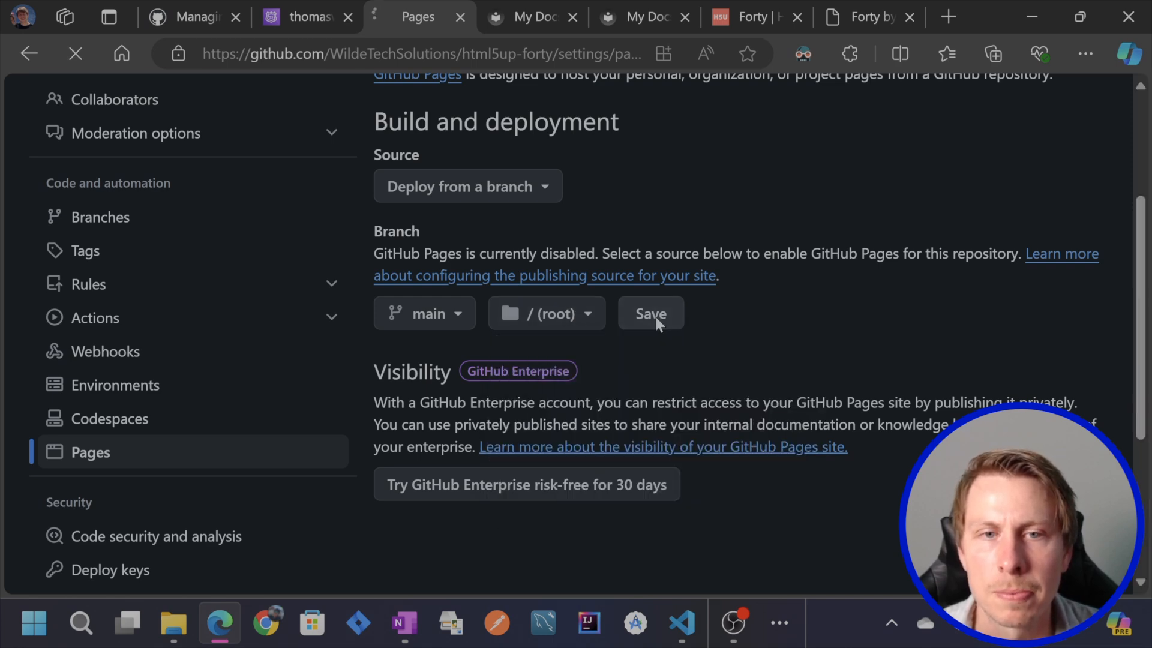
left_click(649, 313)
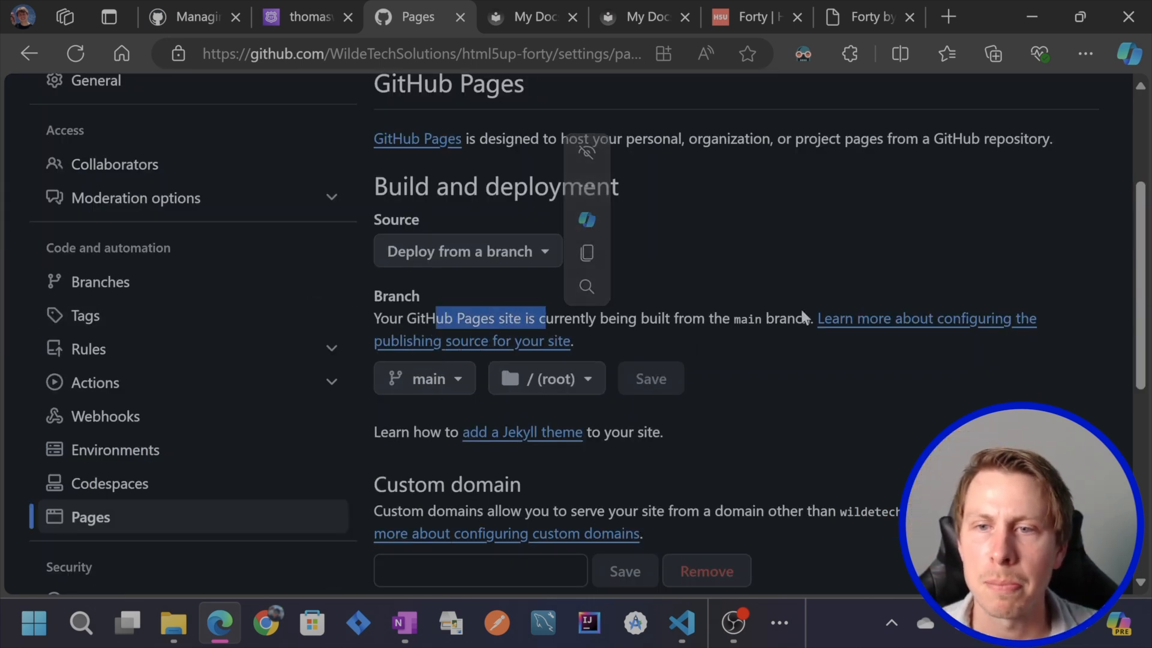
scroll("down", 3)
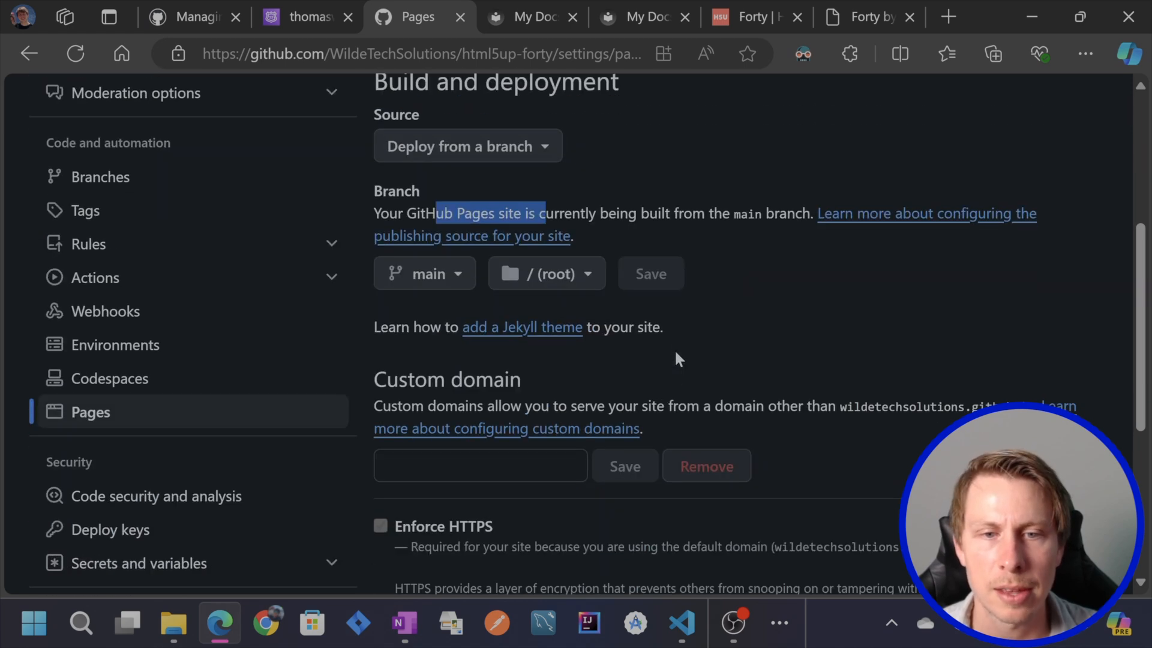
scroll("up", 3)
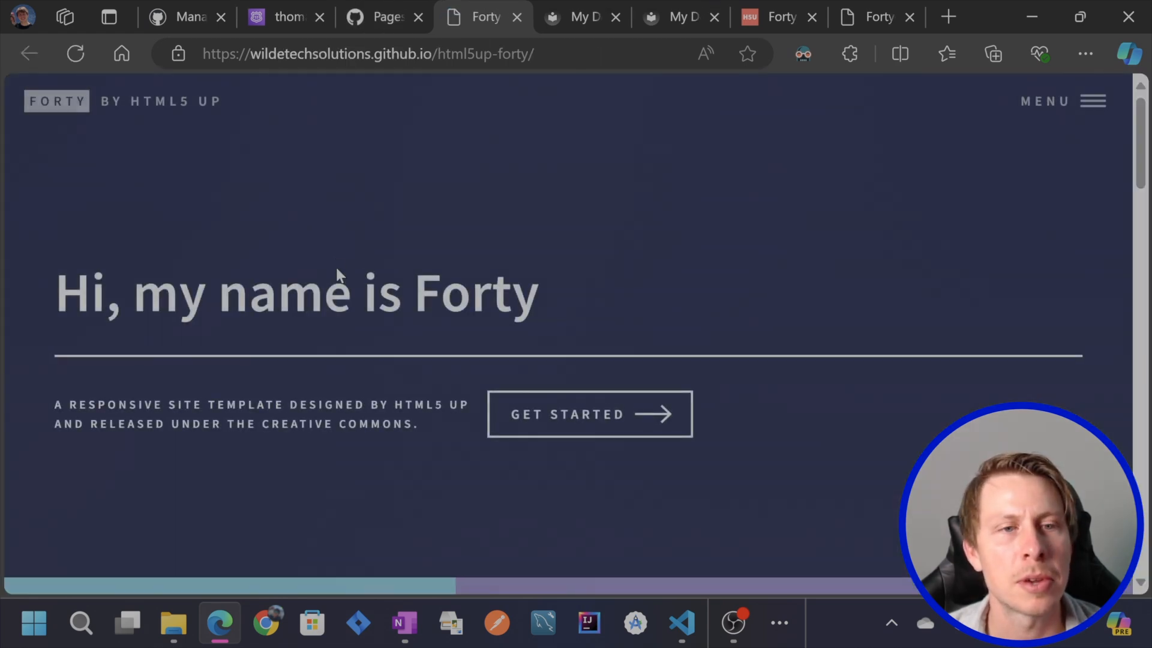
Step: Scroll the live github.io homepage down to the contact section and back, then open and close the navigation menu
scroll("down", 3)
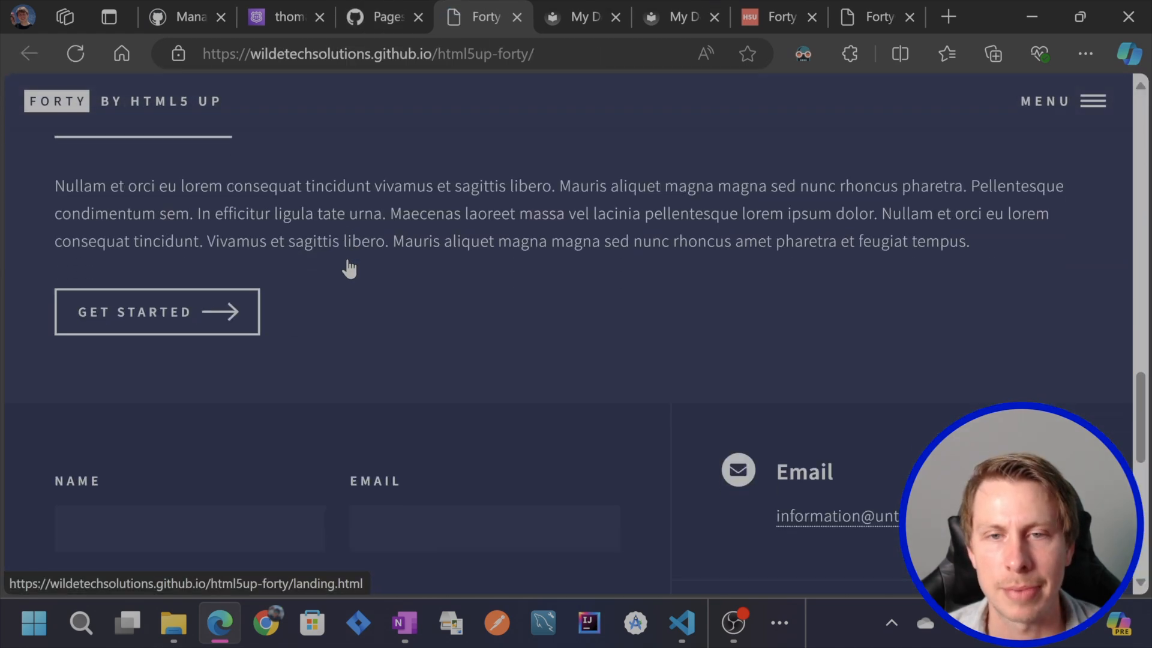
scroll("down", 3)
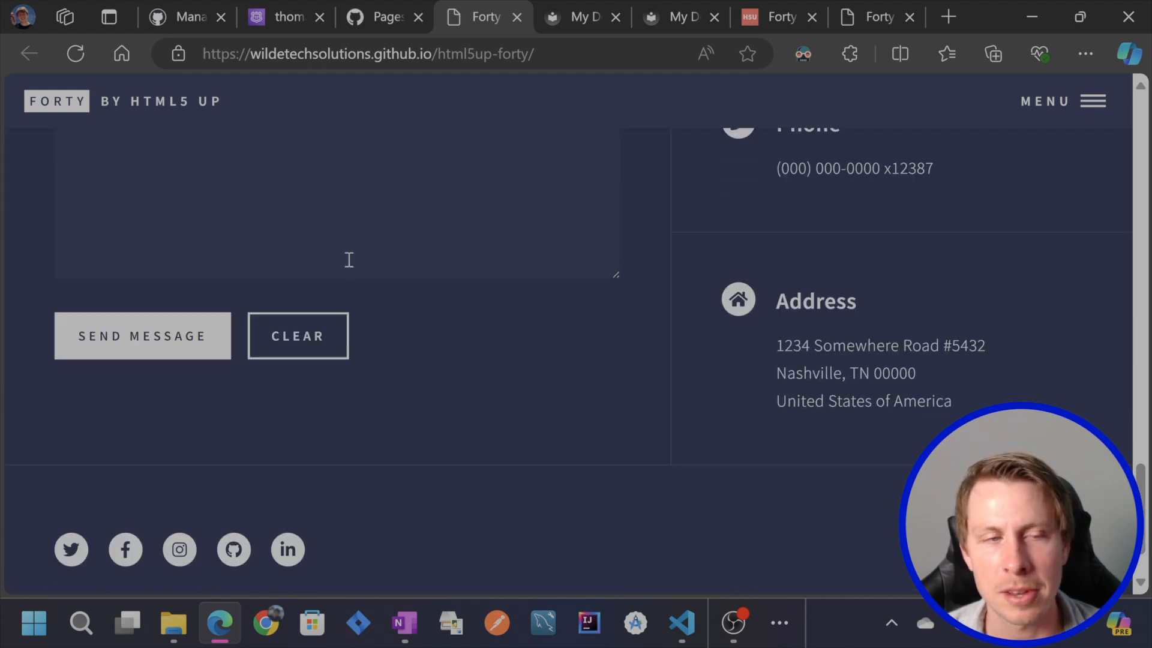
scroll("up", 3)
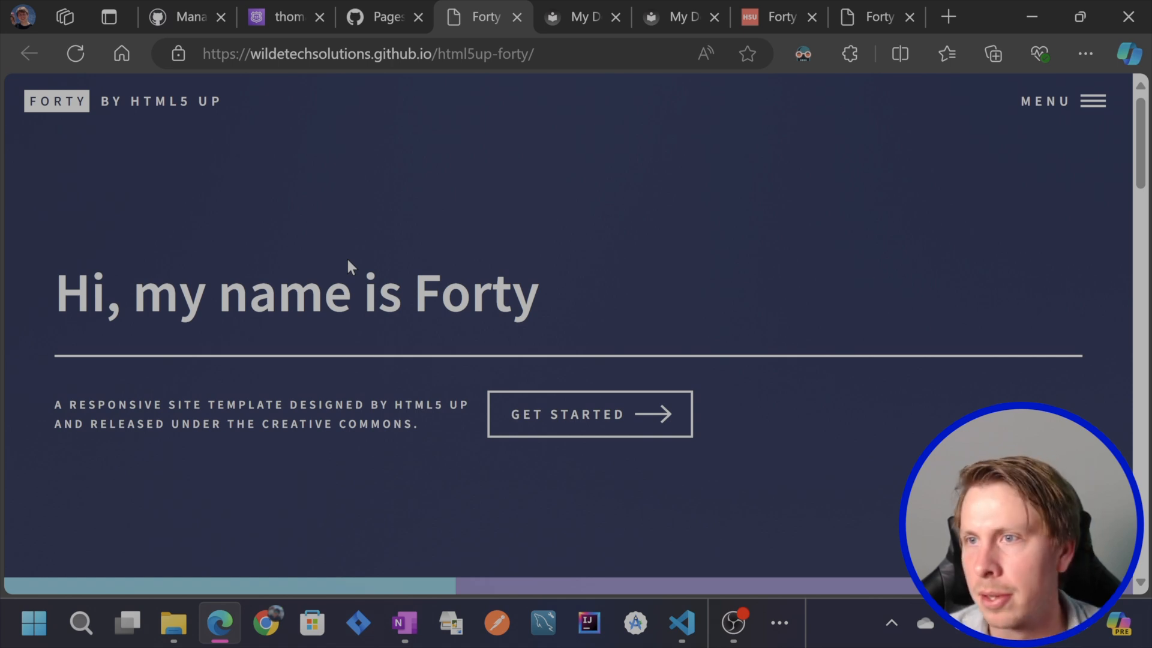
left_click(1062, 101)
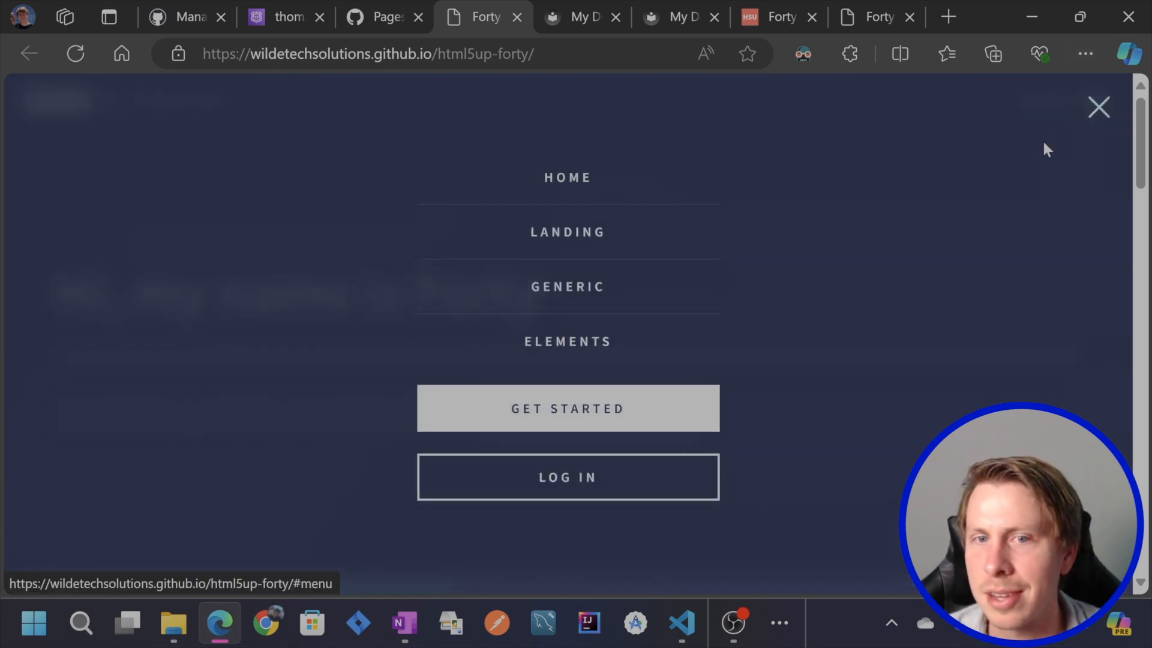
left_click(1098, 107)
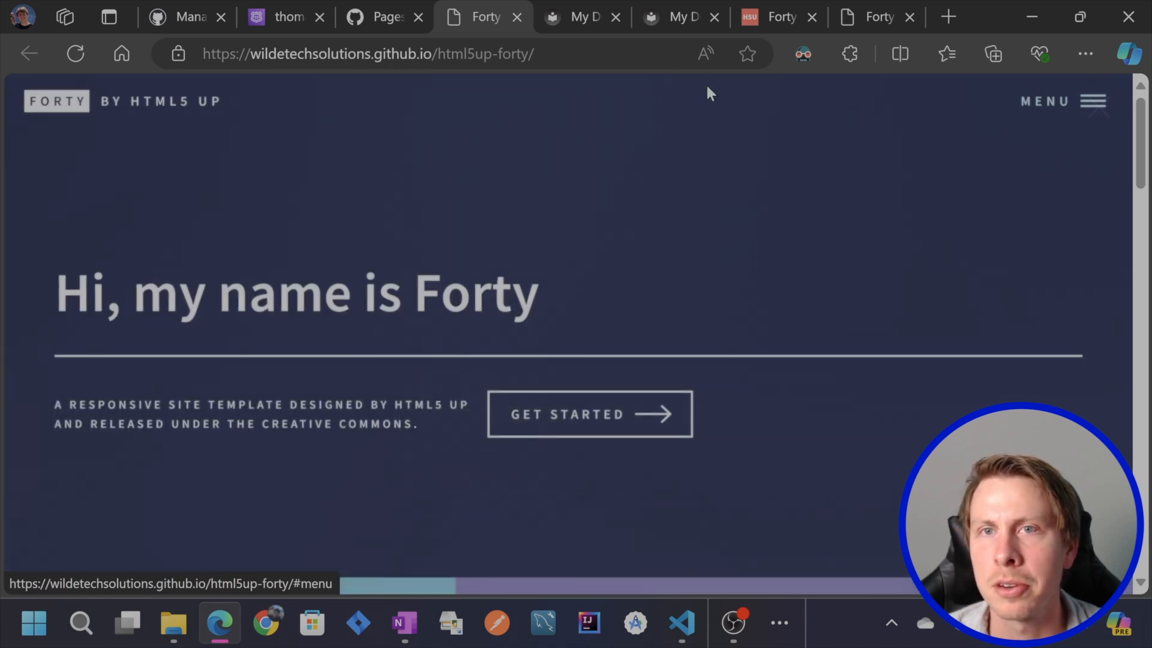